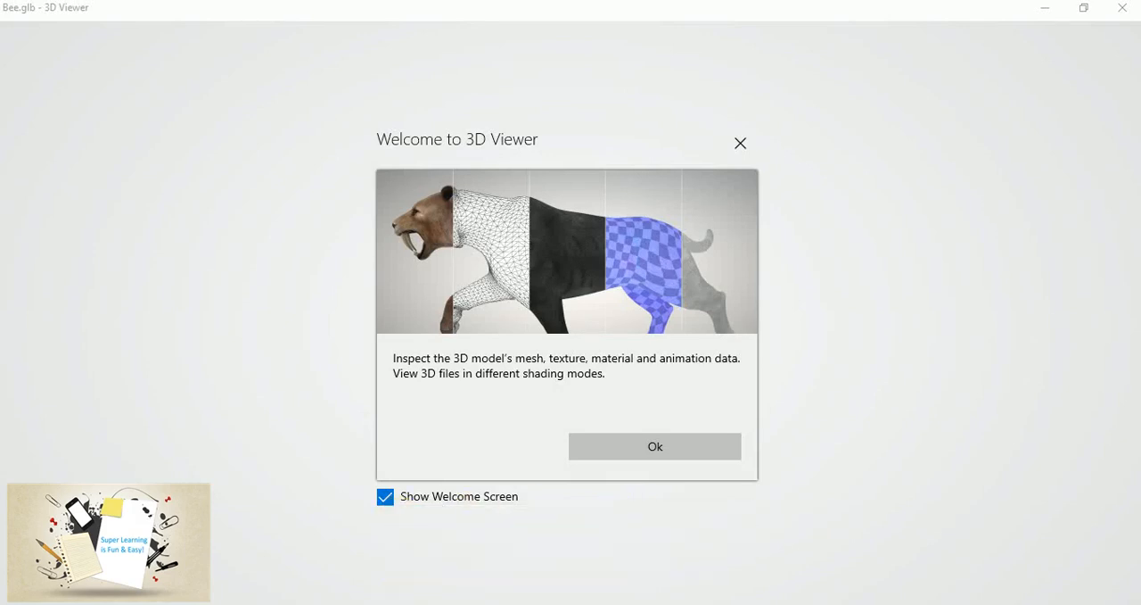
{"action": "mouse_move", "coordinate": [934, 570]}
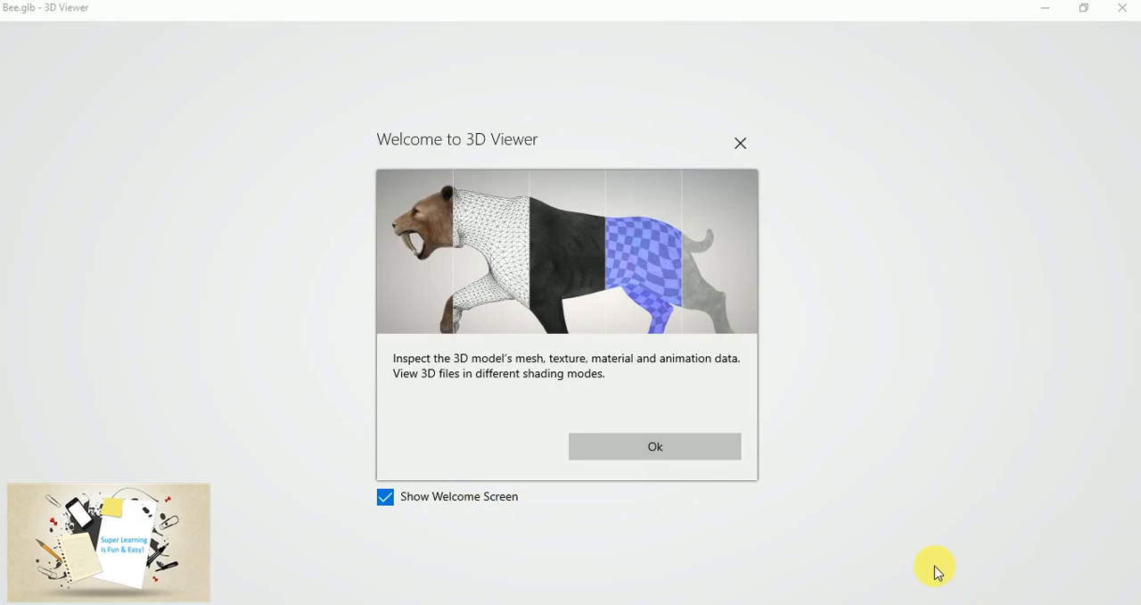
{"action": "mouse_move", "coordinate": [623, 450]}
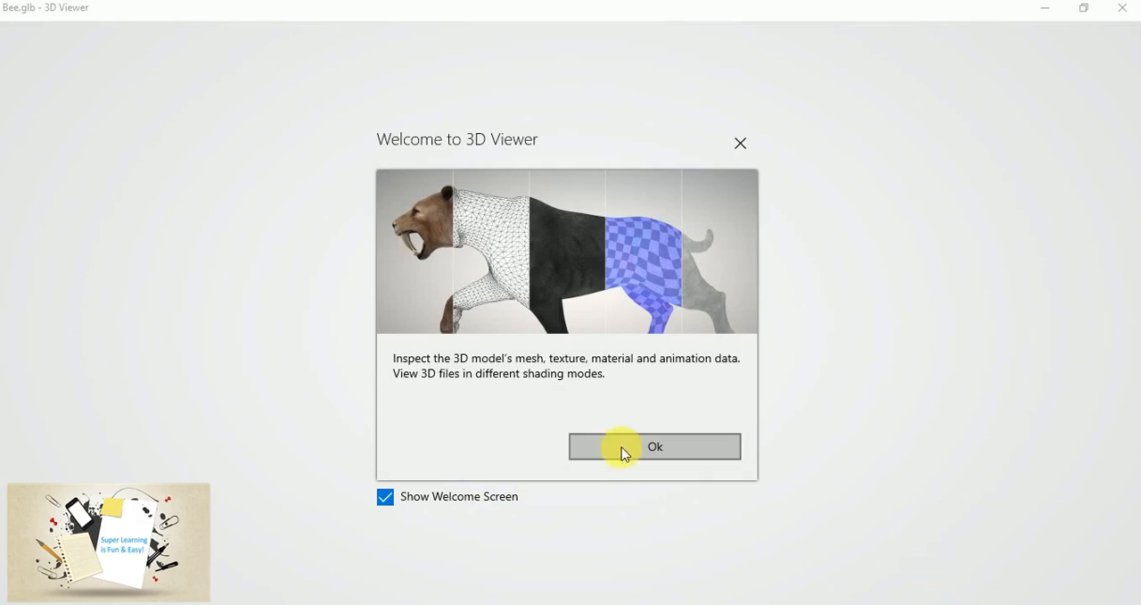
{"action": "mouse_move", "coordinate": [721, 520]}
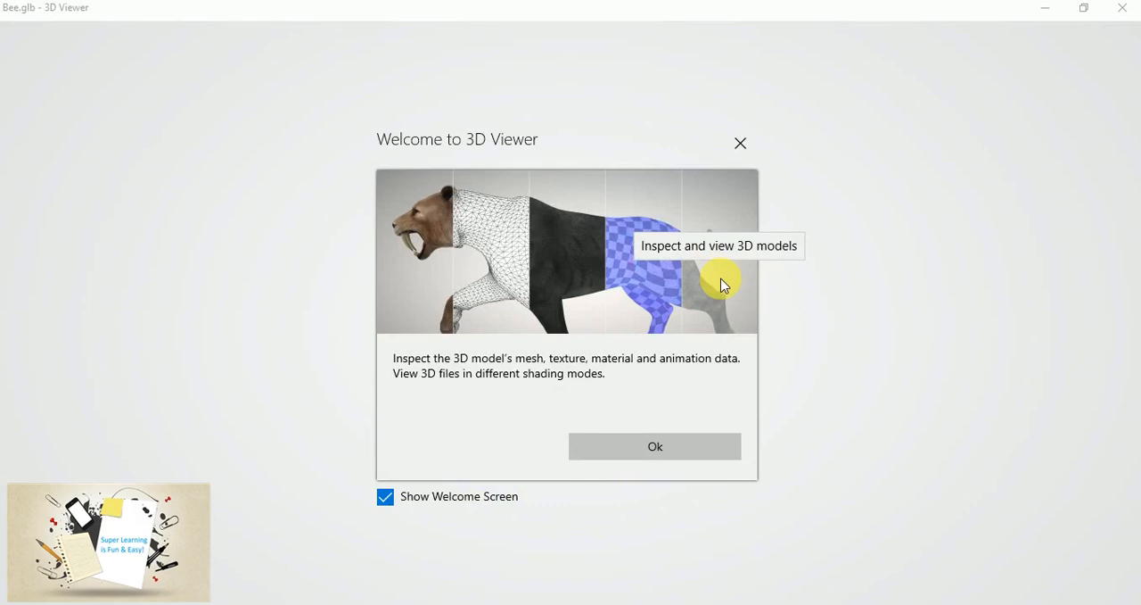
{"action": "mouse_move", "coordinate": [777, 361]}
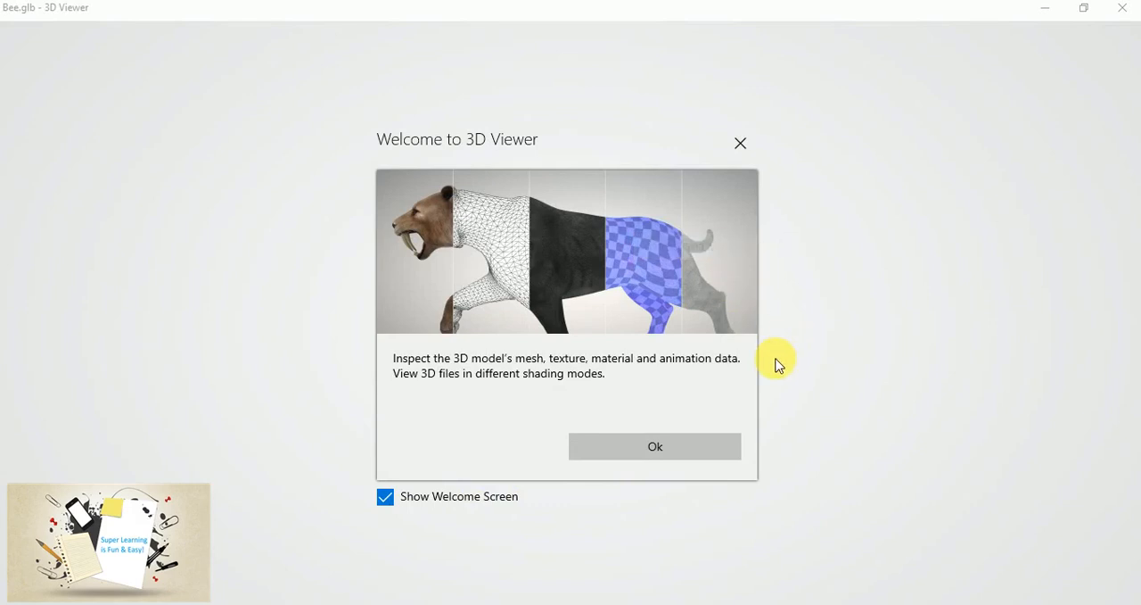
{"action": "mouse_move", "coordinate": [669, 395]}
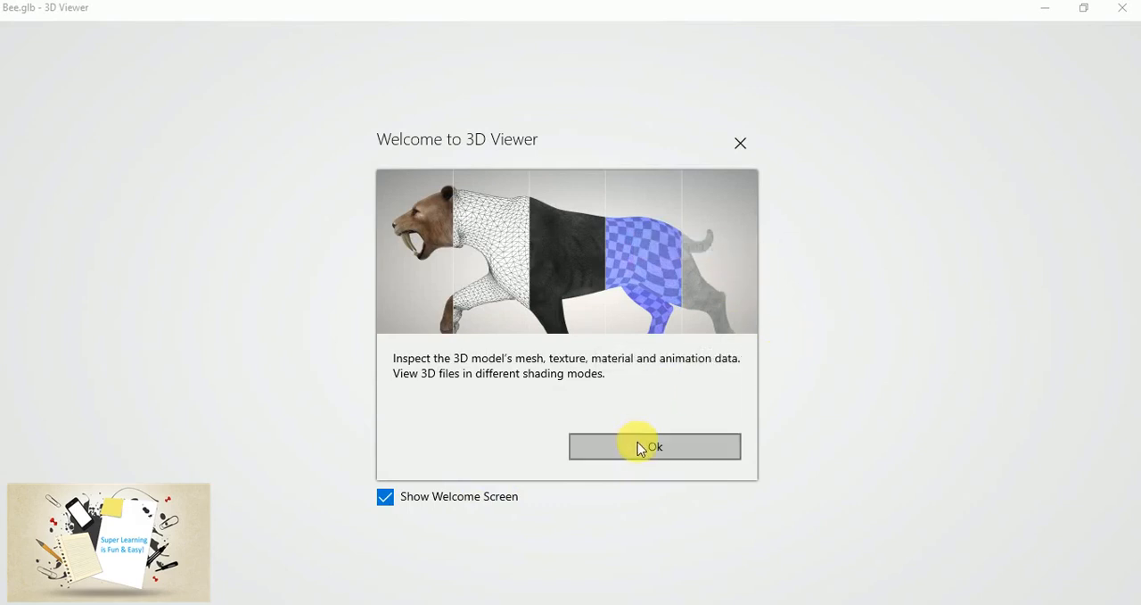
Close the Welcome to 3D Viewer dialog with Ok
{"action": "left_click", "coordinate": [654, 446]}
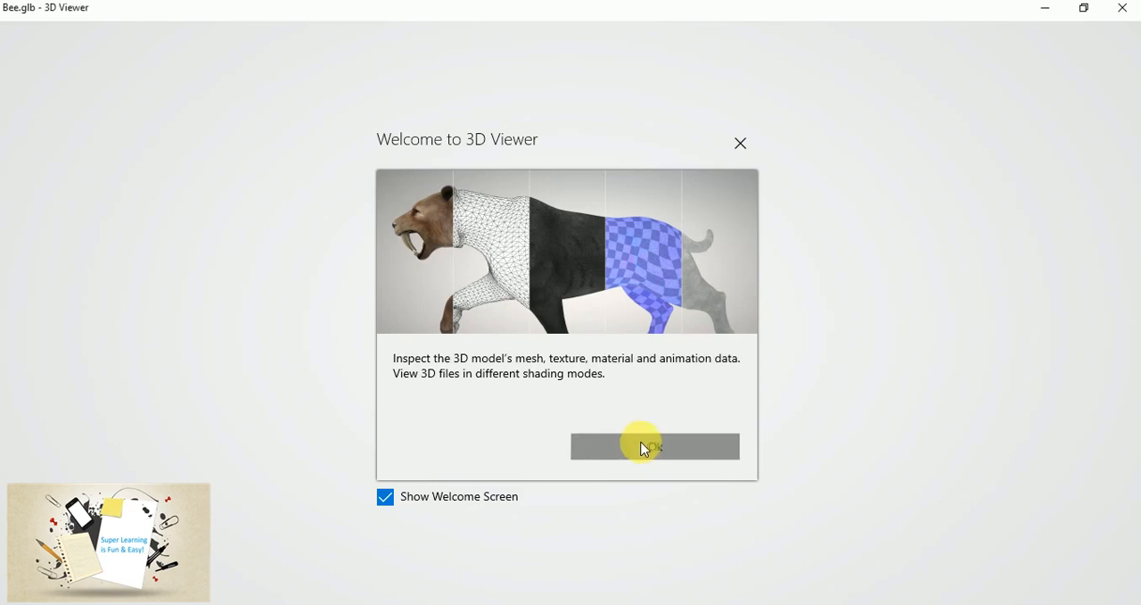
Light the bee with the Campfire lighting theme
{"action": "left_click", "coordinate": [654, 445]}
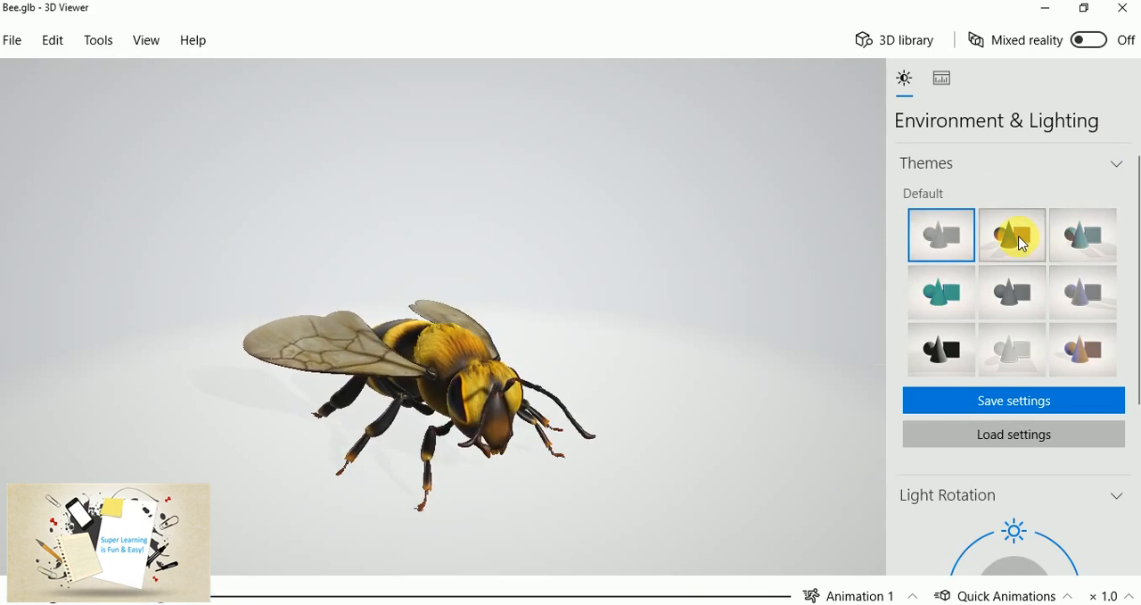
{"action": "left_click", "coordinate": [1012, 235]}
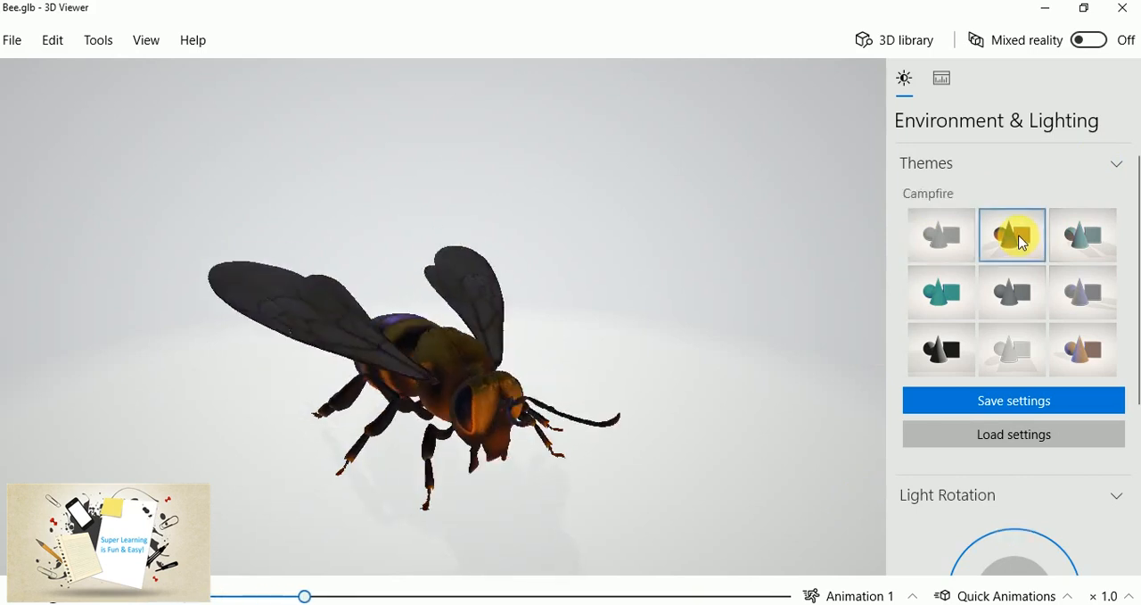
{"action": "left_click", "coordinate": [1012, 235]}
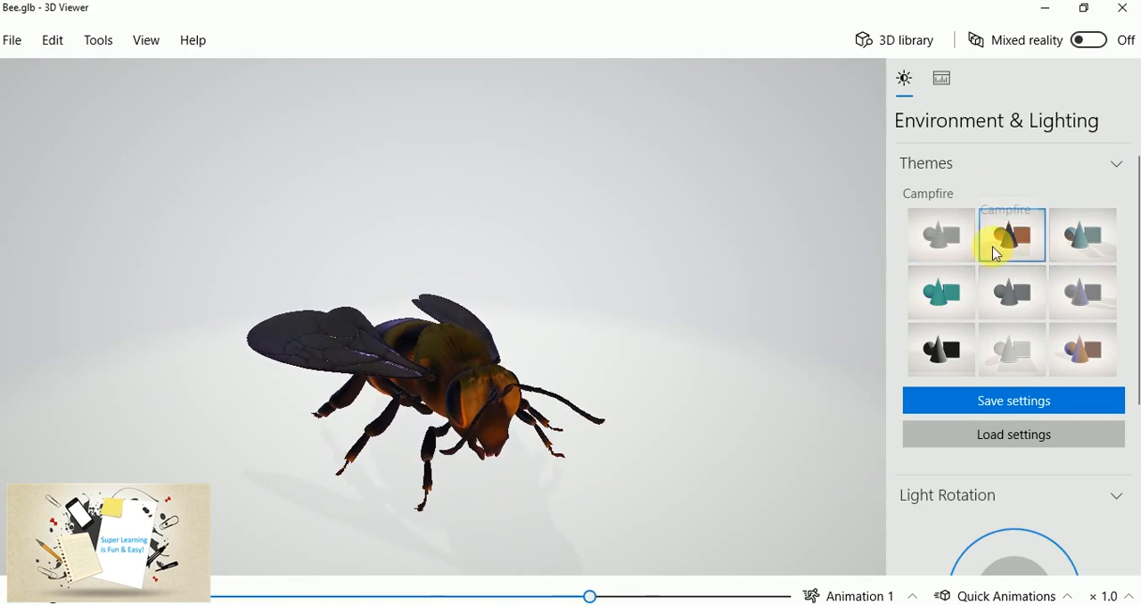
{"action": "left_click", "coordinate": [1012, 235]}
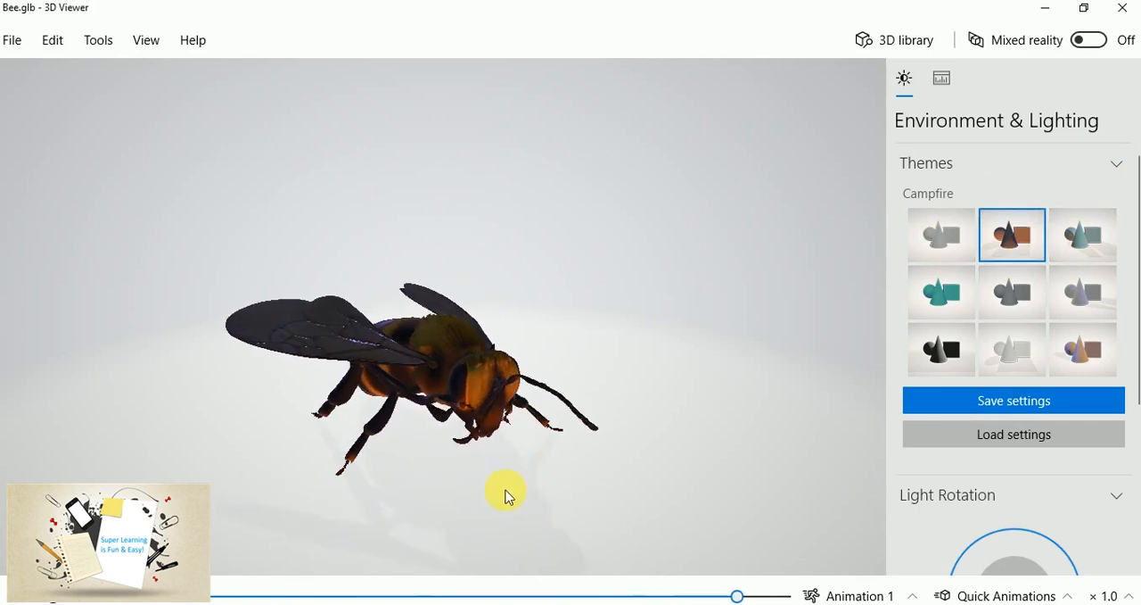
{"action": "left_click_drag", "start_coordinate": [507, 495], "coordinate": [328, 530]}
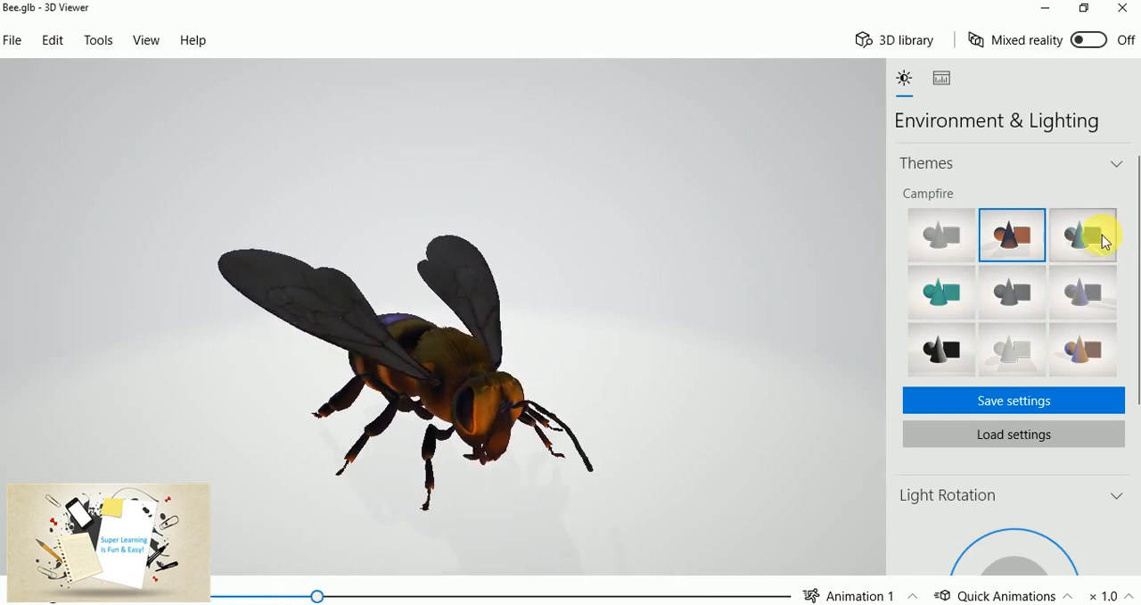
Try Cotton Candy and Glow in the Dark themes, then return to Default
{"action": "left_click", "coordinate": [1083, 234]}
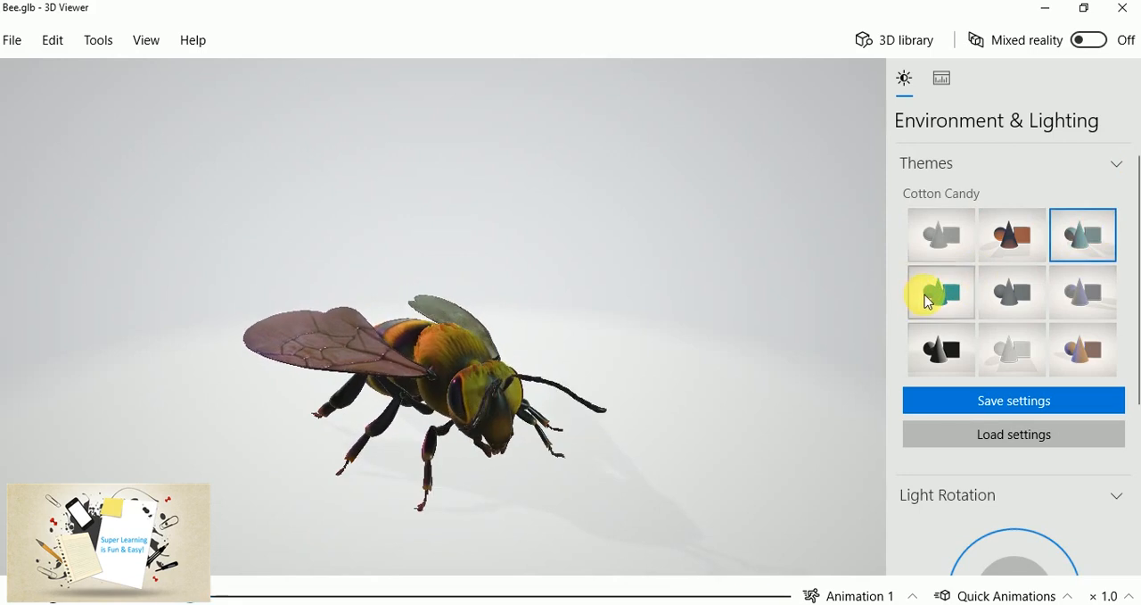
{"action": "left_click", "coordinate": [941, 292]}
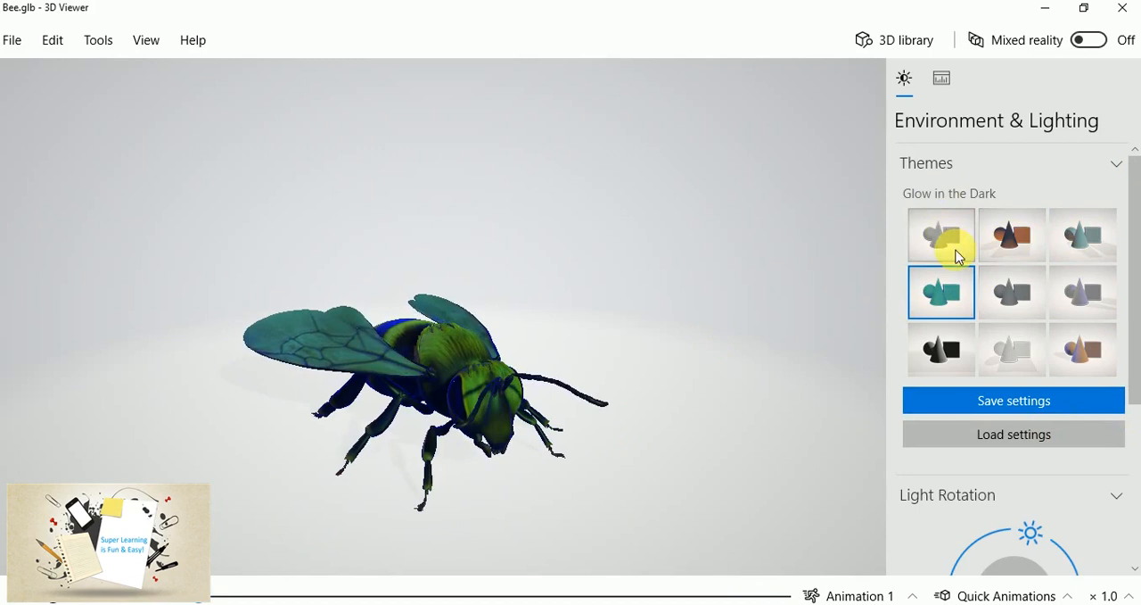
{"action": "left_click", "coordinate": [940, 235]}
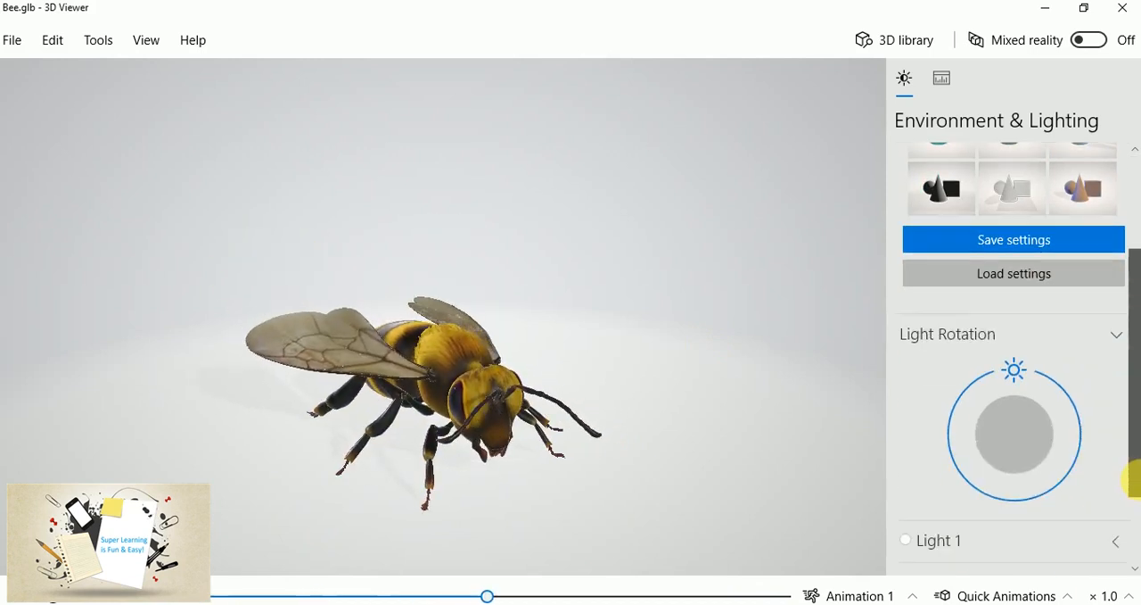
Rotate the light through about 329°, 242°, 206°, 195°, 160° and 51°, and beyond
{"action": "scroll", "scroll_direction": "down", "scroll_amount": 3}
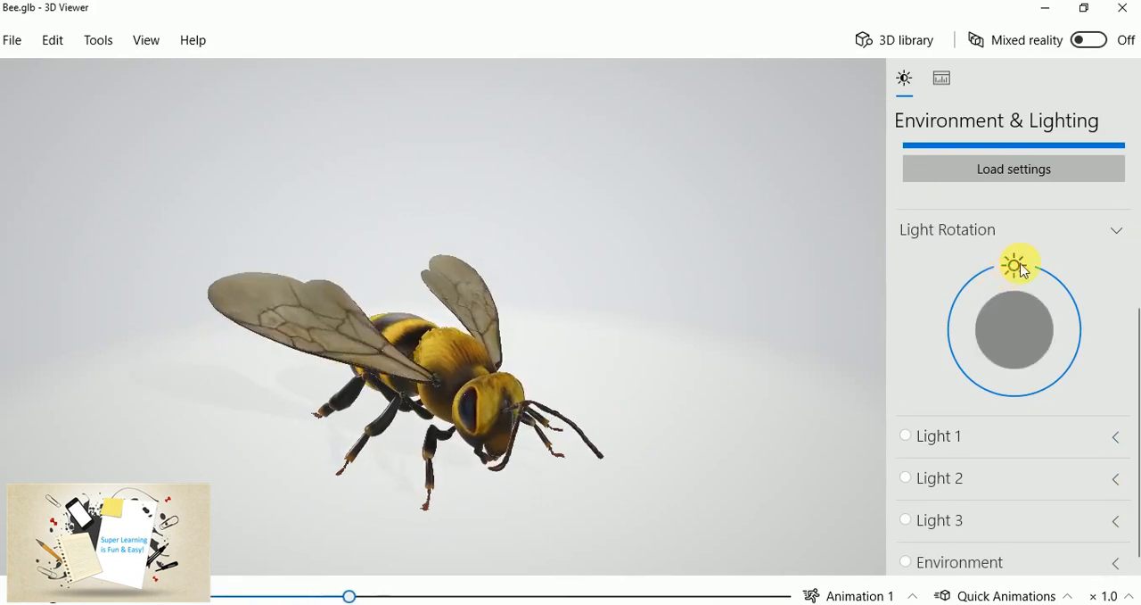
{"action": "left_click_drag", "start_coordinate": [1013, 264], "coordinate": [1055, 281]}
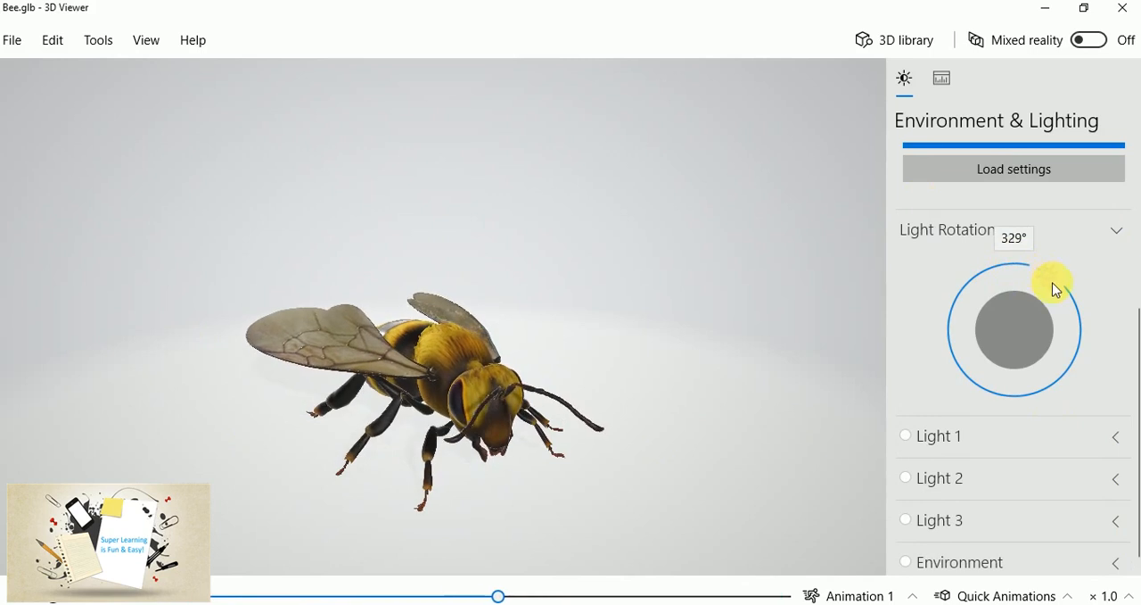
{"action": "left_click_drag", "start_coordinate": [1055, 283], "coordinate": [1077, 362]}
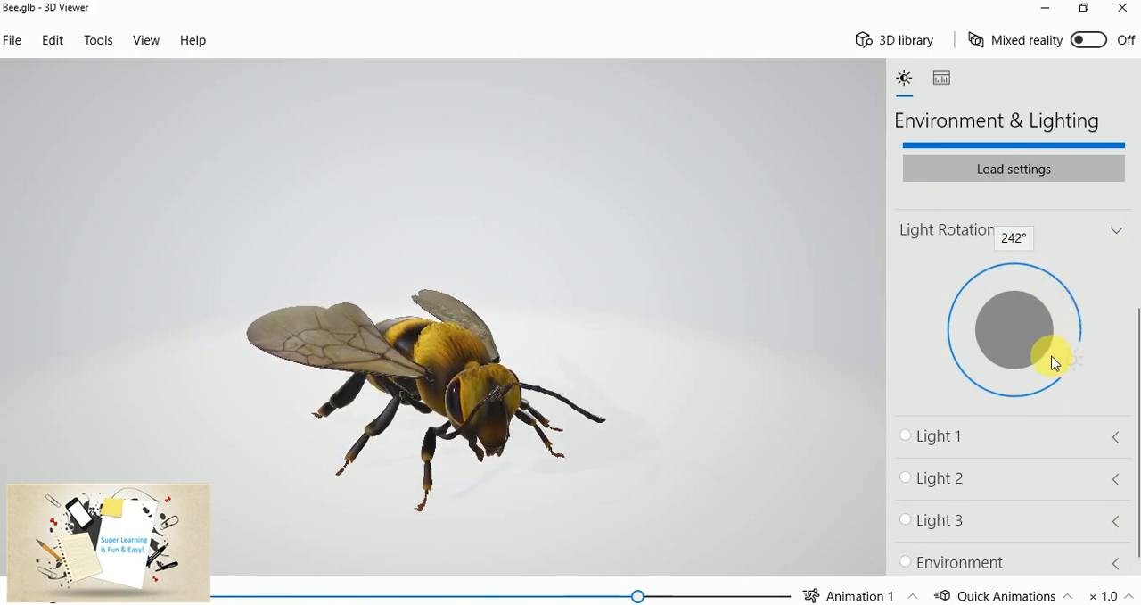
{"action": "left_click_drag", "start_coordinate": [1056, 361], "coordinate": [1039, 379]}
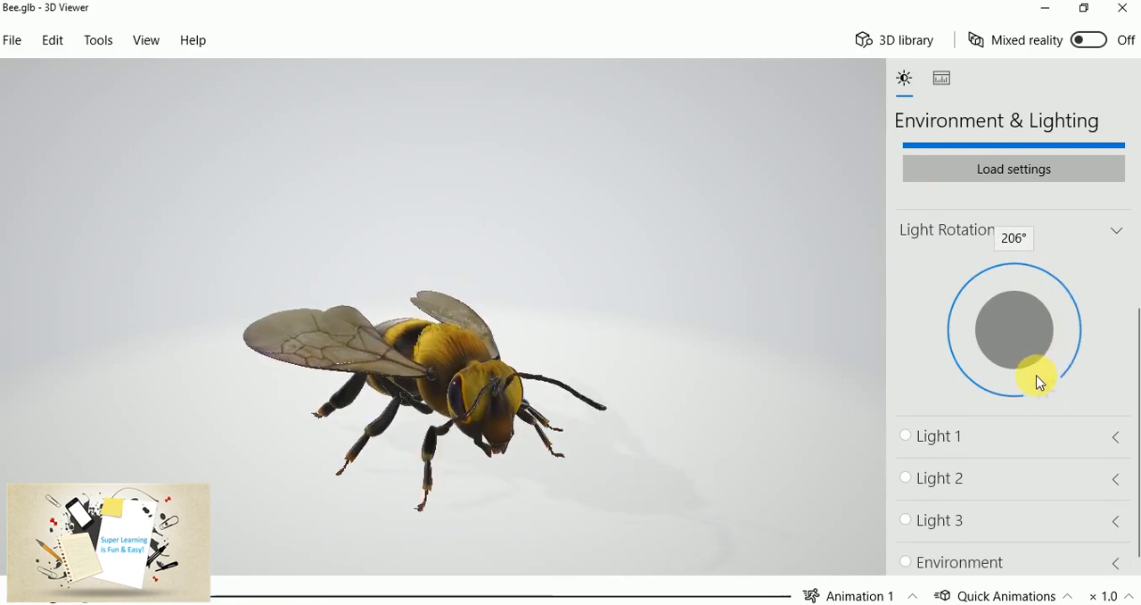
{"action": "left_click_drag", "start_coordinate": [1037, 378], "coordinate": [1029, 390]}
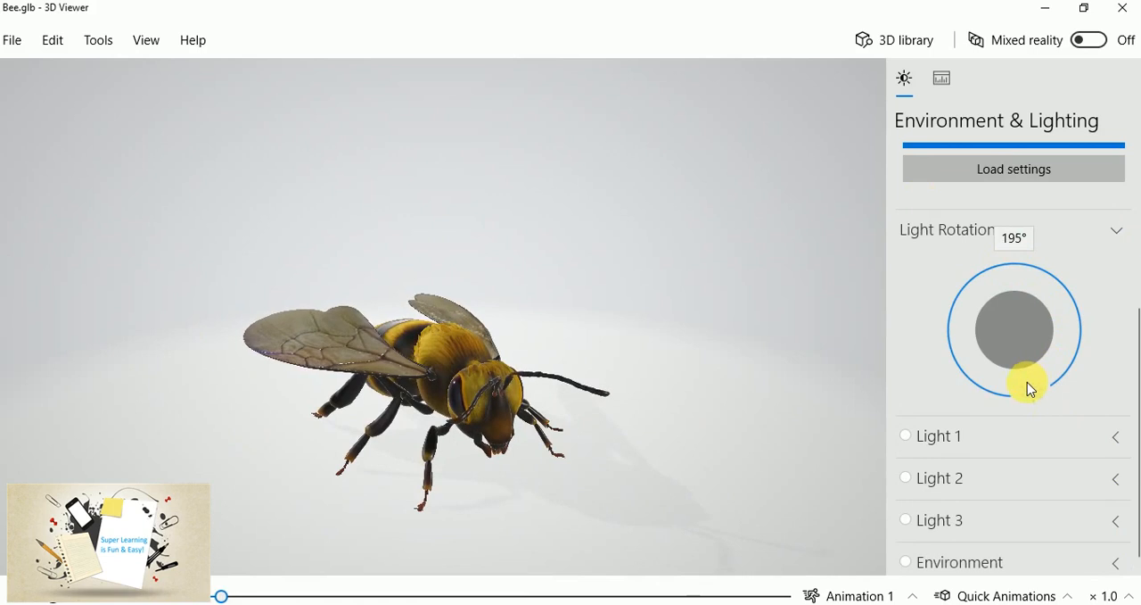
{"action": "left_click_drag", "start_coordinate": [1026, 388], "coordinate": [959, 365]}
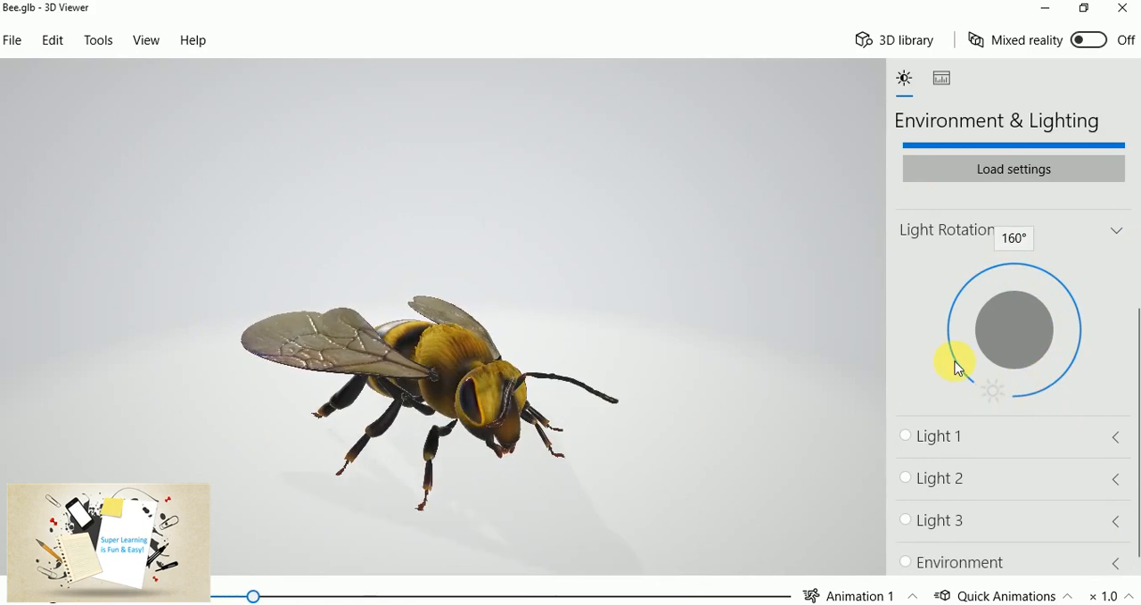
{"action": "left_click_drag", "start_coordinate": [954, 365], "coordinate": [981, 294]}
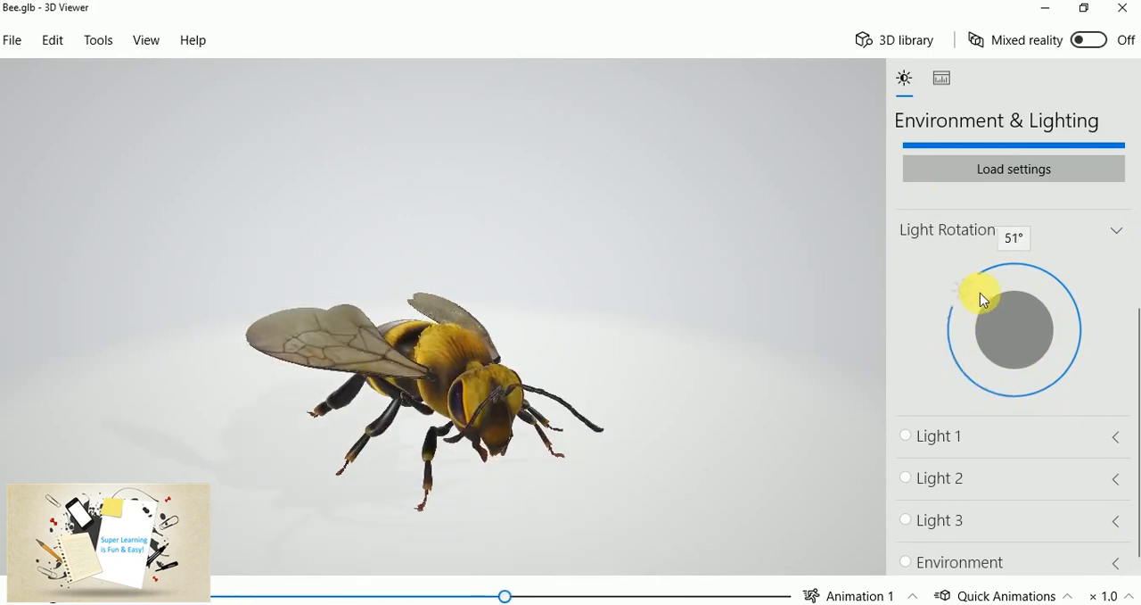
{"action": "left_click_drag", "start_coordinate": [980, 299], "coordinate": [1039, 284]}
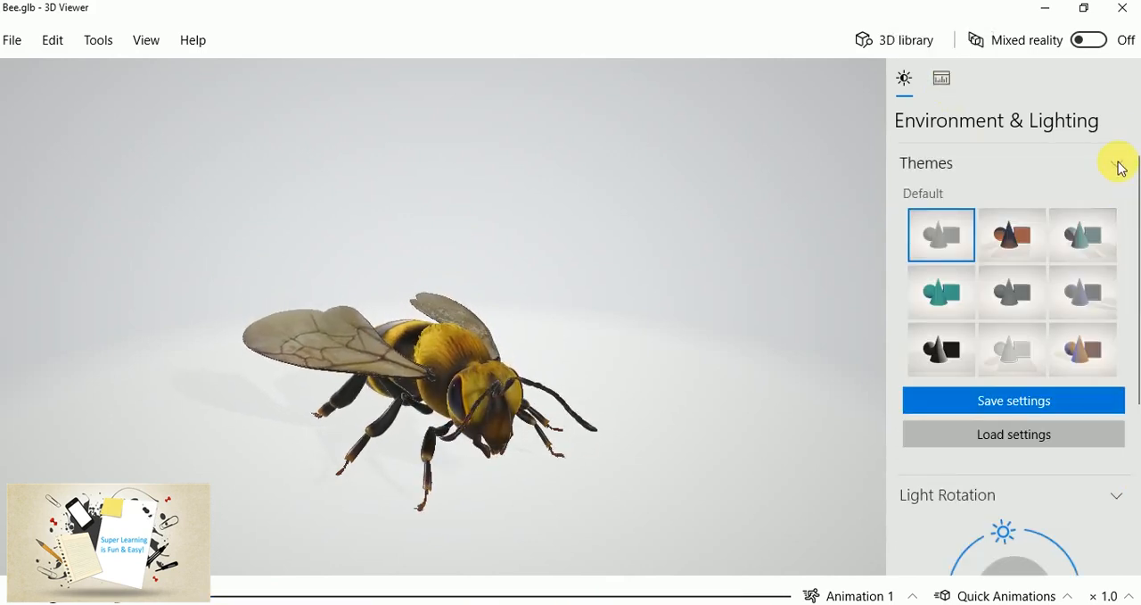
{"action": "left_click", "coordinate": [1116, 167]}
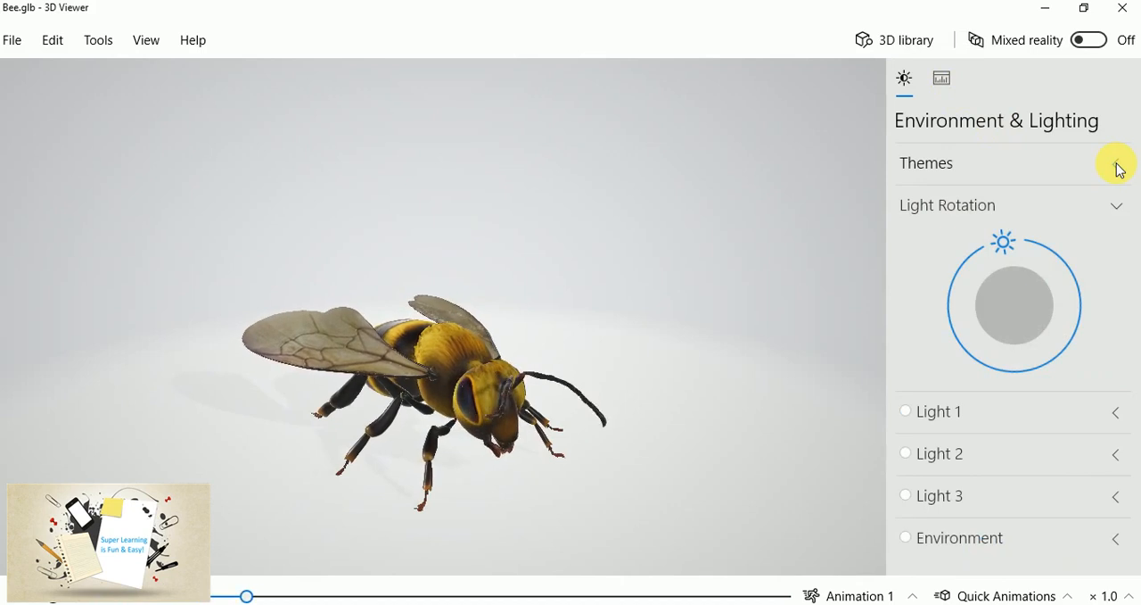
{"action": "left_click", "coordinate": [1118, 168]}
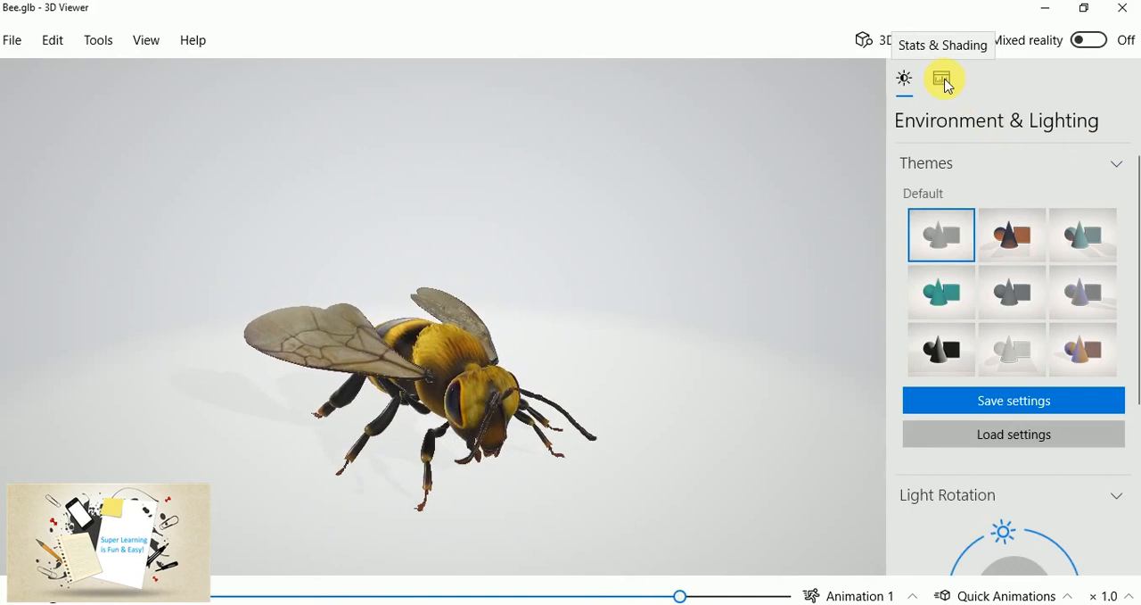
In Stats & Shading, preview the bee's vertices and triangle wireframe
{"action": "left_click", "coordinate": [940, 78]}
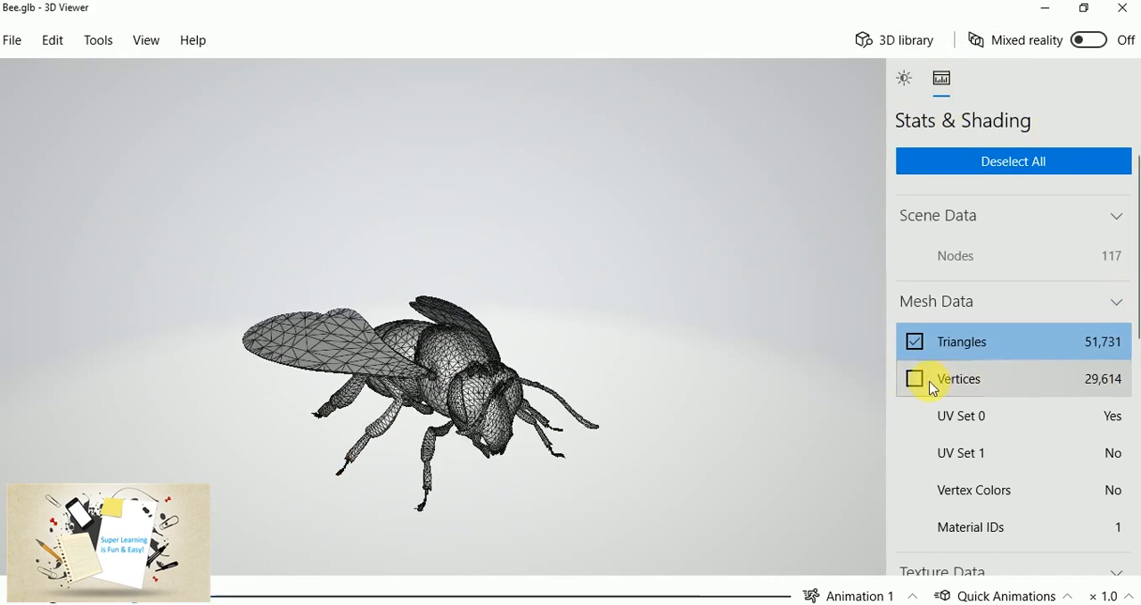
{"action": "left_click", "coordinate": [915, 379]}
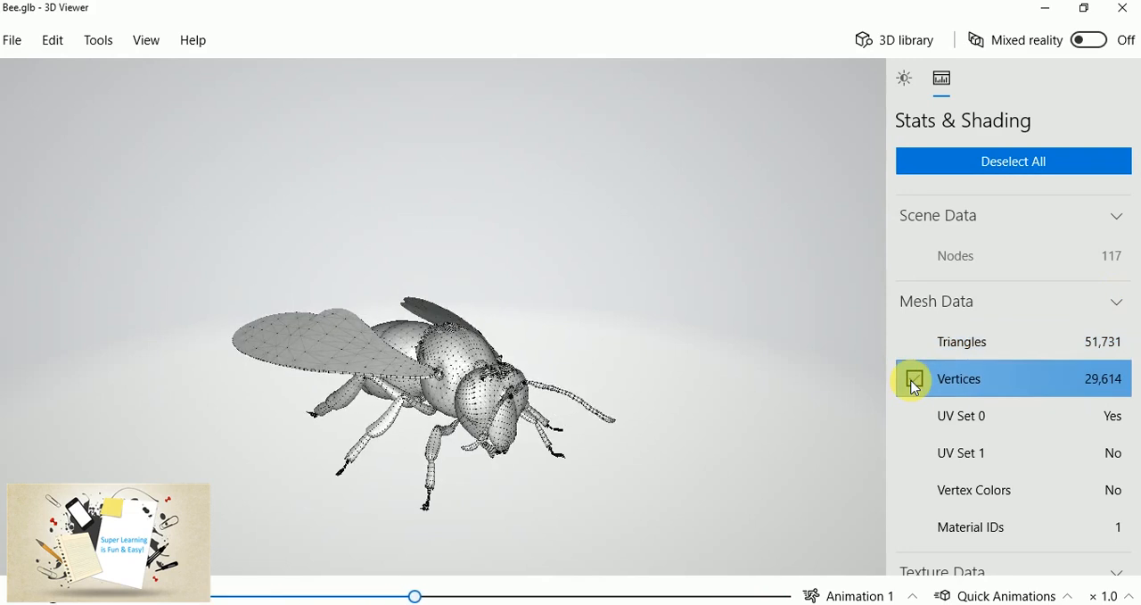
{"action": "left_click", "coordinate": [914, 379]}
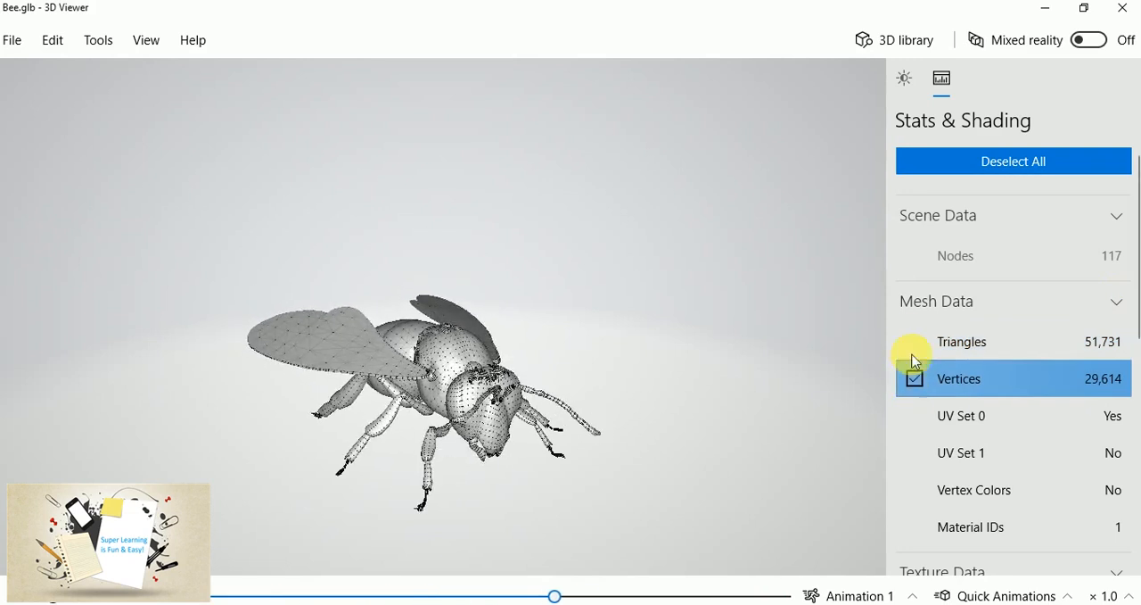
{"action": "left_click", "coordinate": [914, 342]}
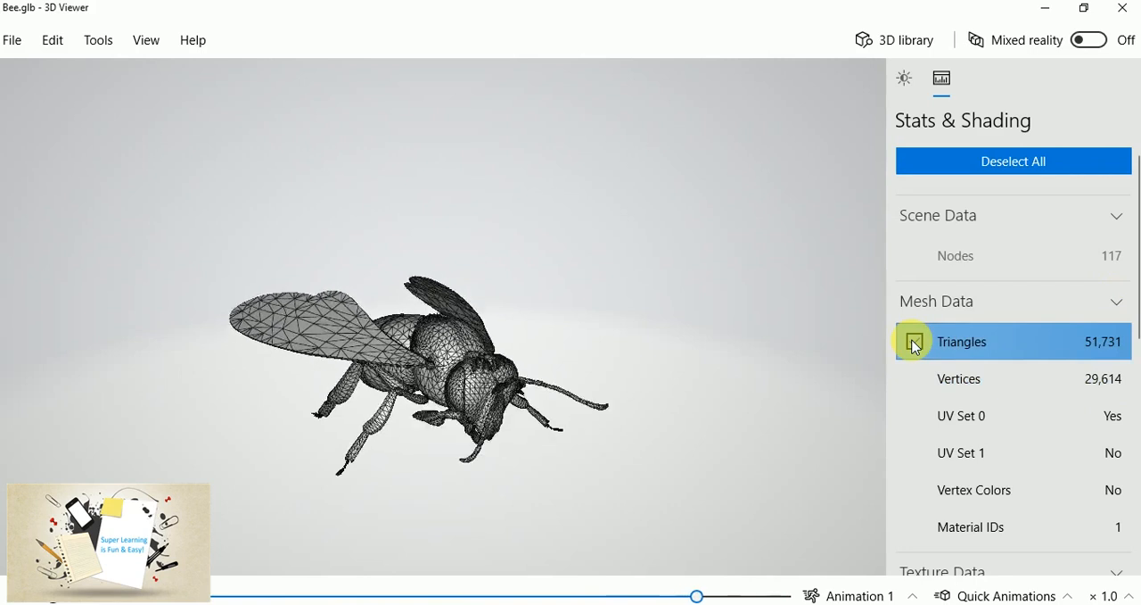
{"action": "left_click", "coordinate": [915, 340]}
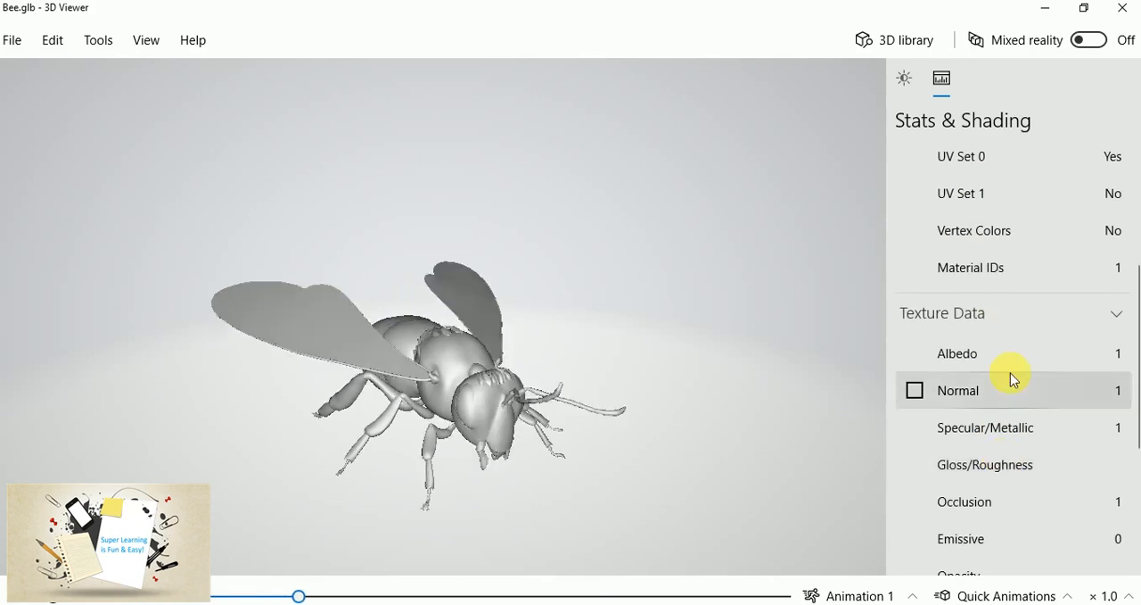
Preview the bee's normal, gloss/roughness and occlusion maps
{"action": "left_click", "coordinate": [913, 354]}
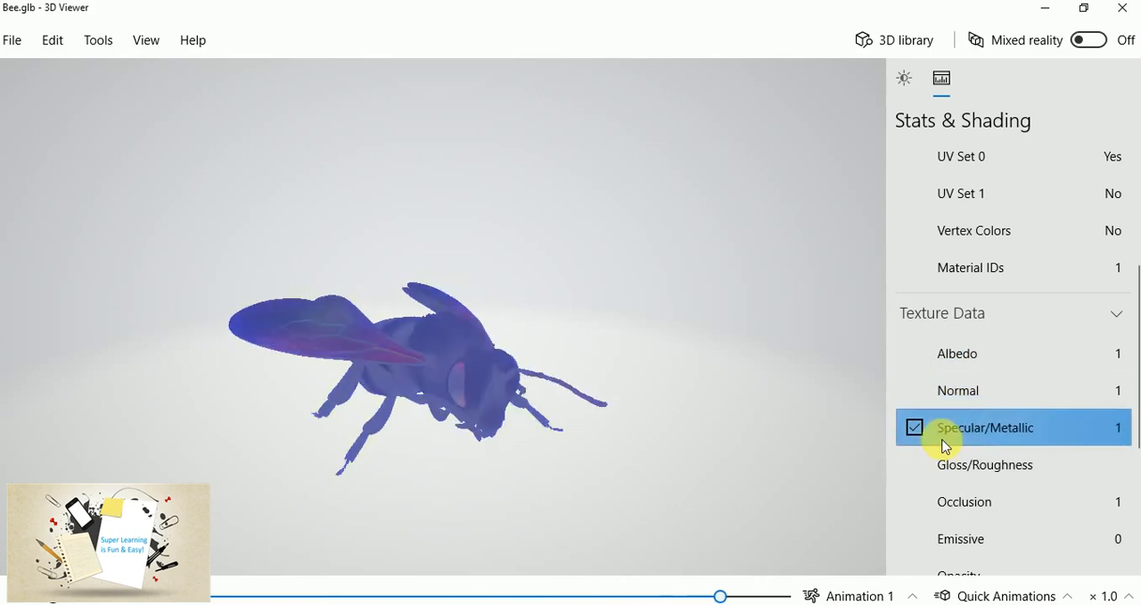
{"action": "left_click", "coordinate": [984, 464]}
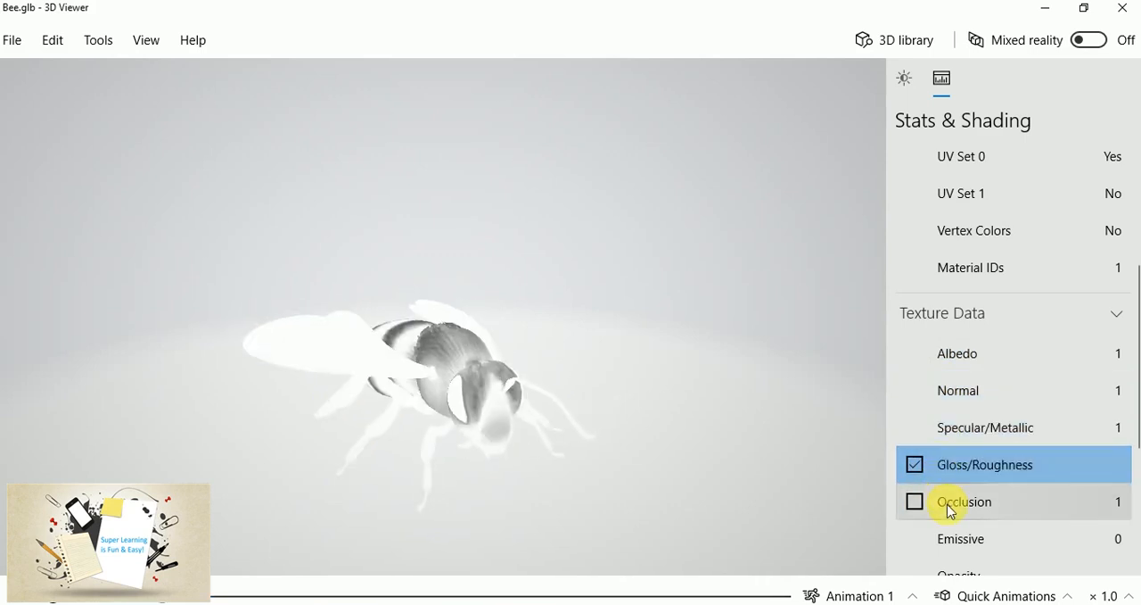
{"action": "left_click", "coordinate": [914, 502]}
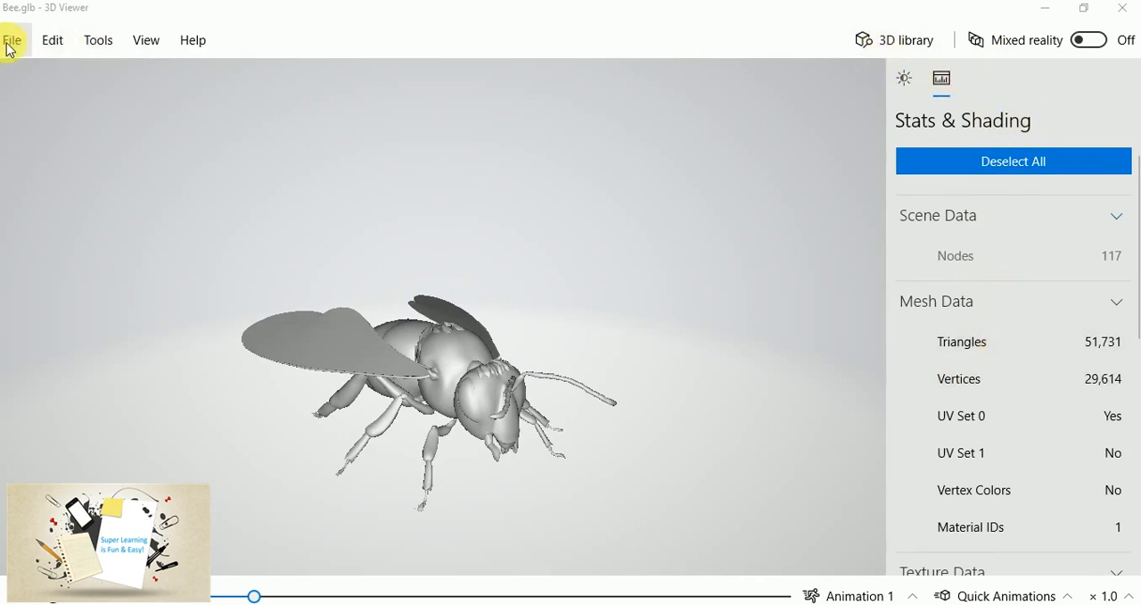
{"action": "left_click", "coordinate": [15, 39]}
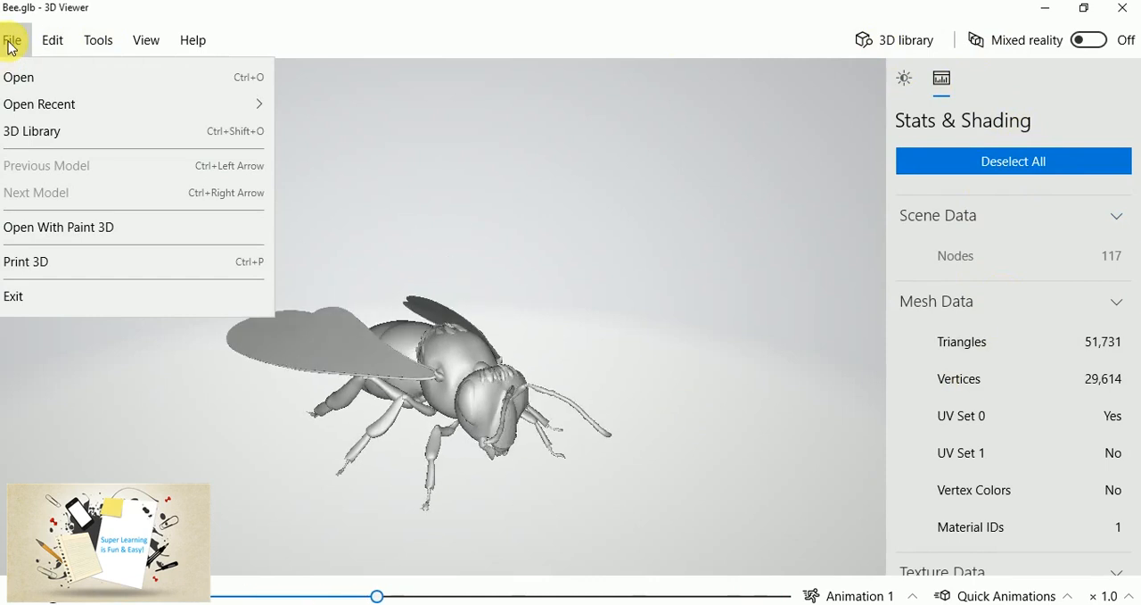
{"action": "left_click", "coordinate": [98, 39]}
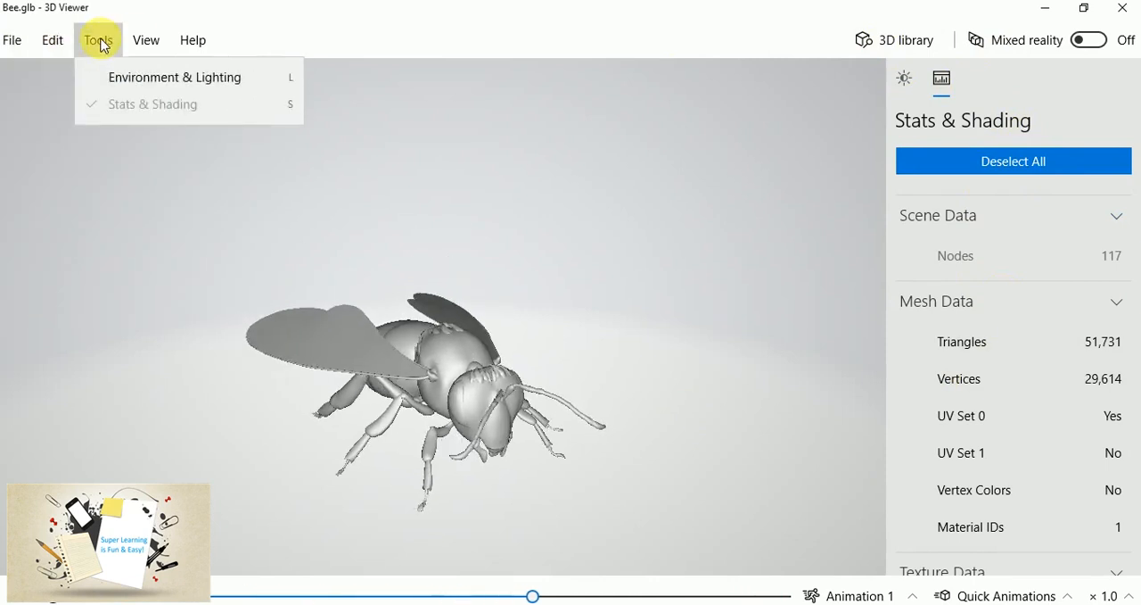
{"action": "left_click", "coordinate": [143, 39]}
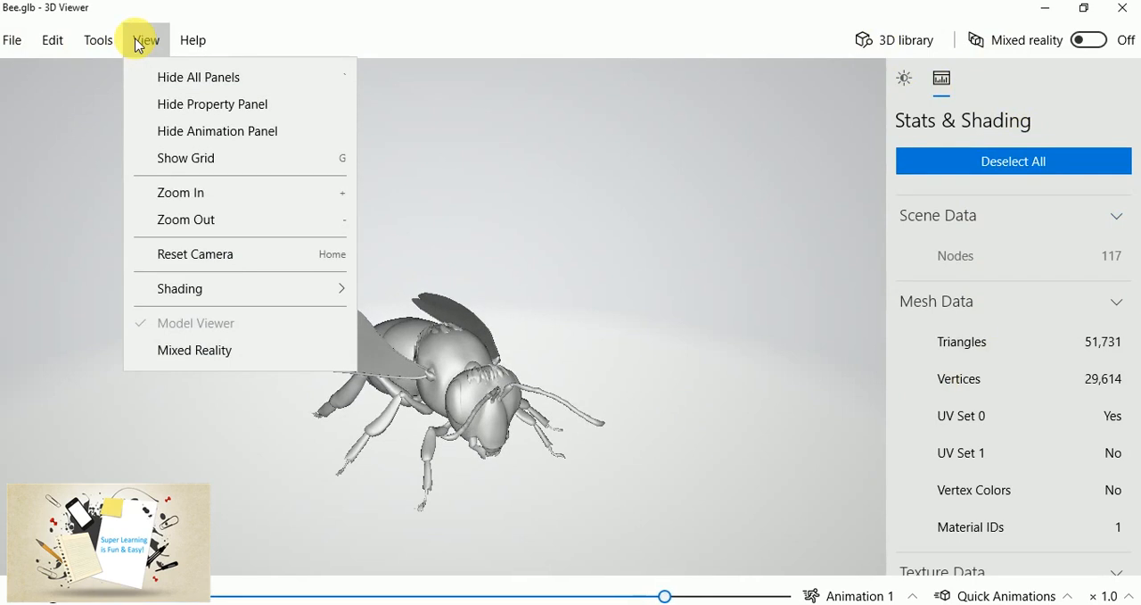
{"action": "left_click", "coordinate": [193, 40]}
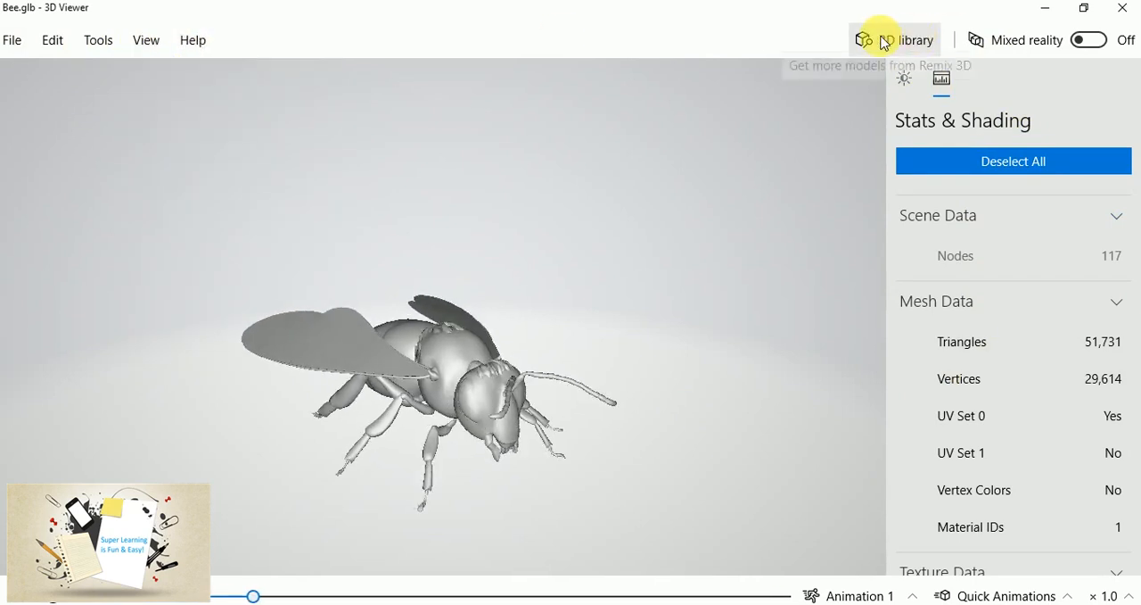
Browse Inspiration and Boards in the 3D library, then import Swimming shark from Animation
{"action": "left_click", "coordinate": [896, 39]}
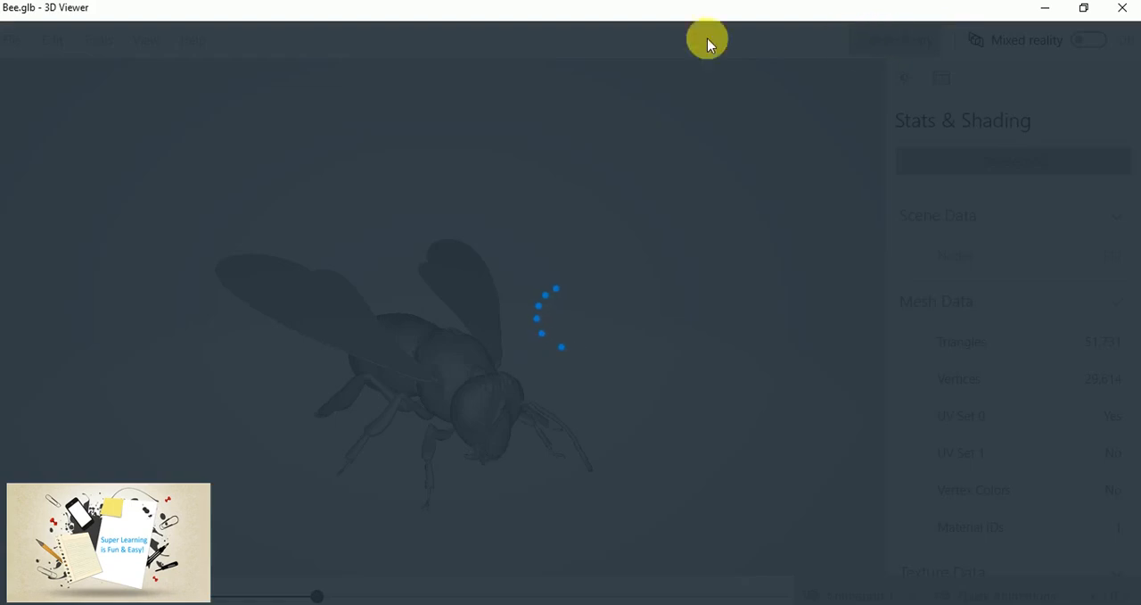
{"action": "mouse_move", "coordinate": [236, 328]}
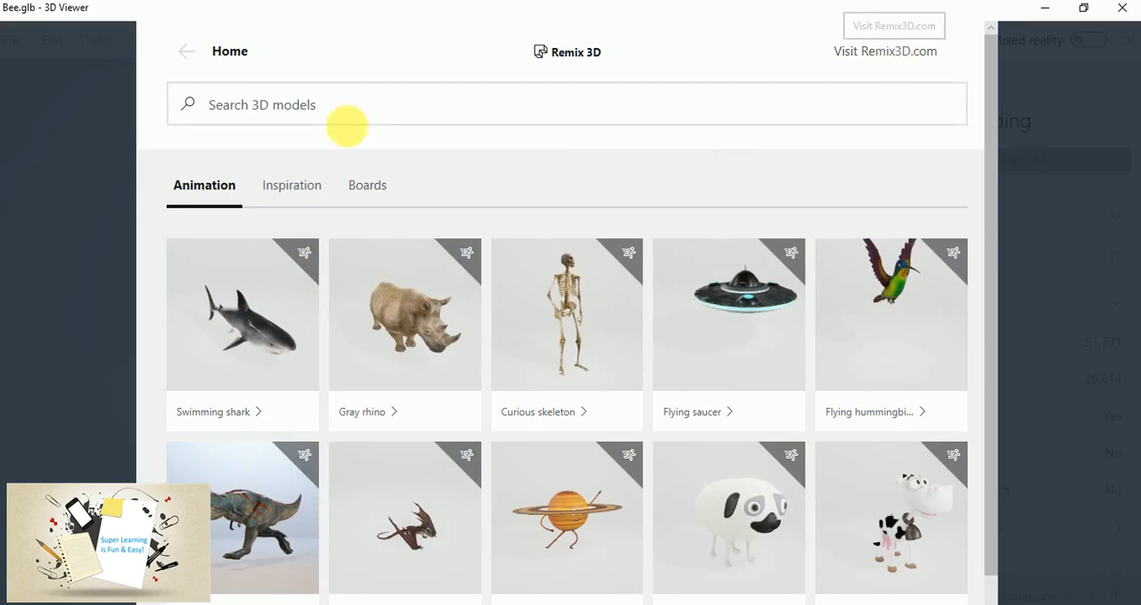
{"action": "mouse_move", "coordinate": [251, 349]}
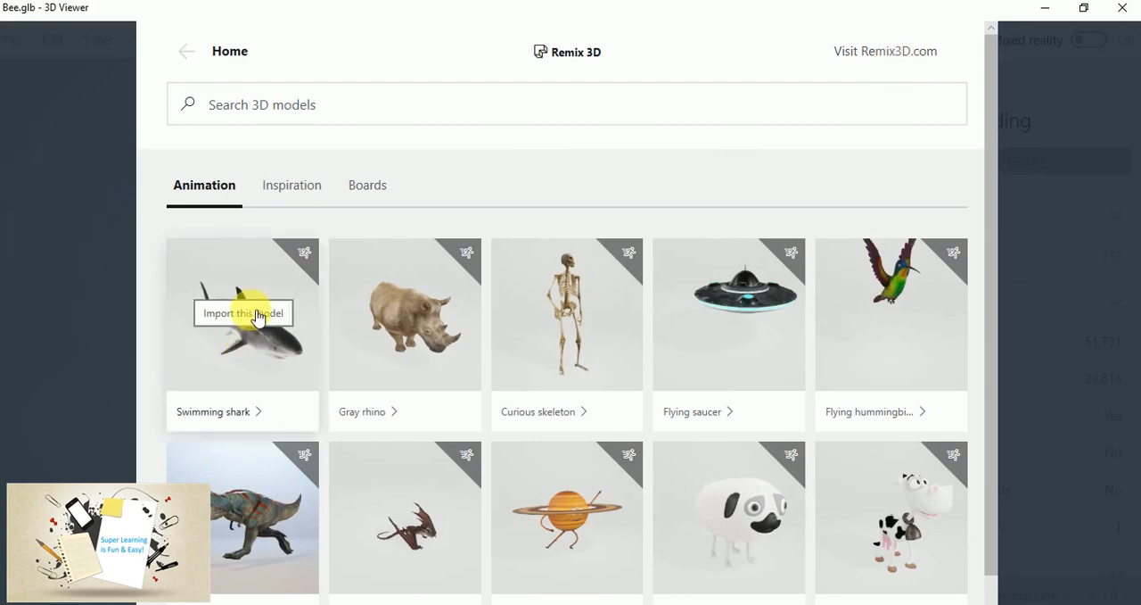
{"action": "mouse_move", "coordinate": [739, 390]}
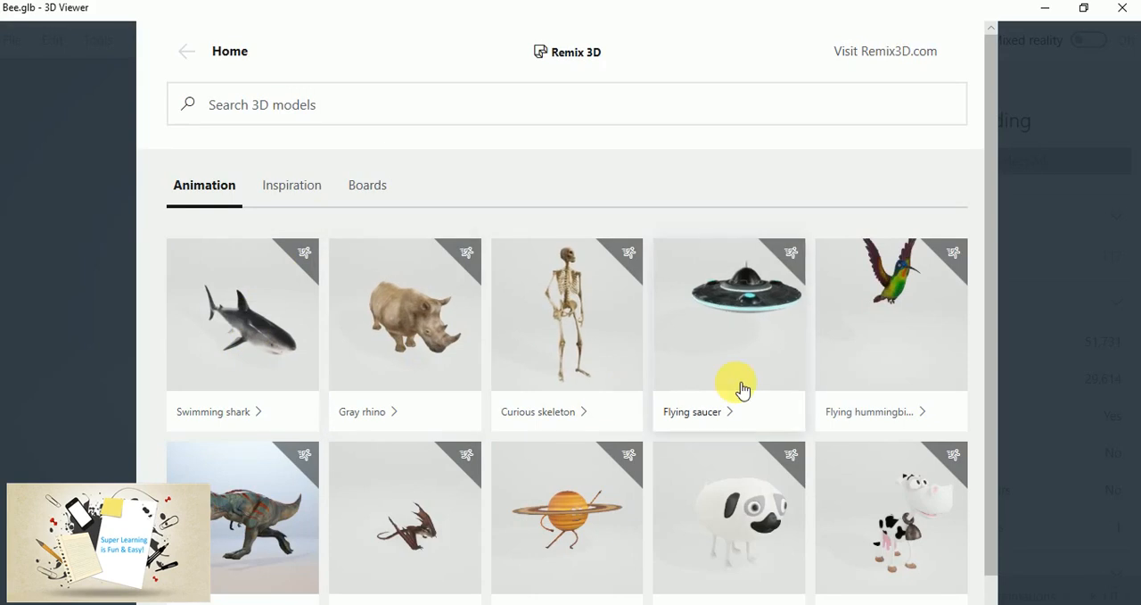
{"action": "left_click", "coordinate": [292, 185]}
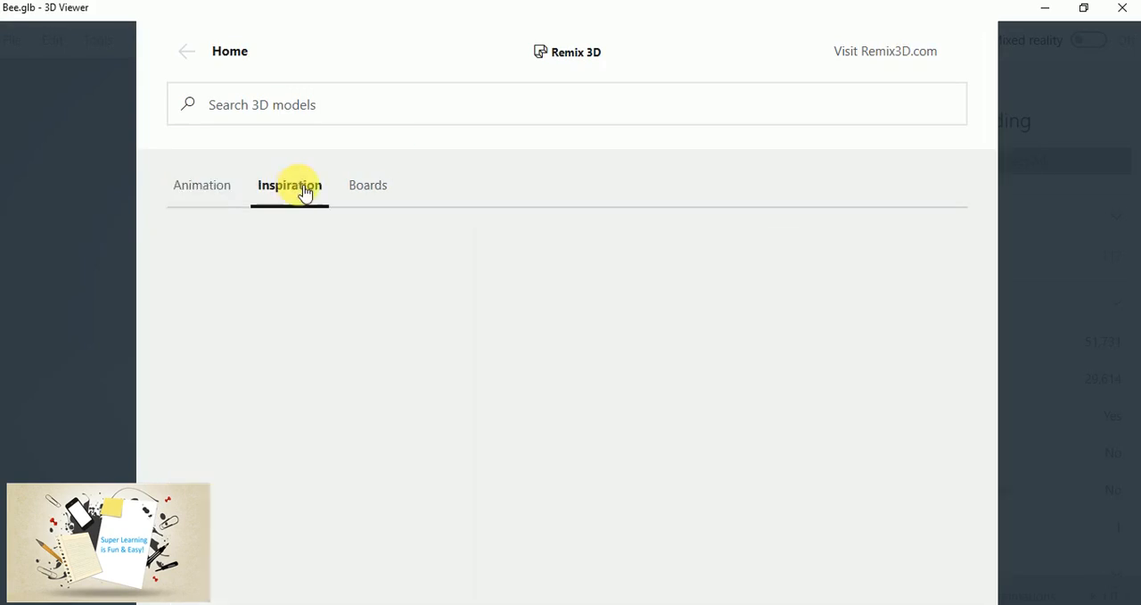
{"action": "left_click", "coordinate": [289, 185]}
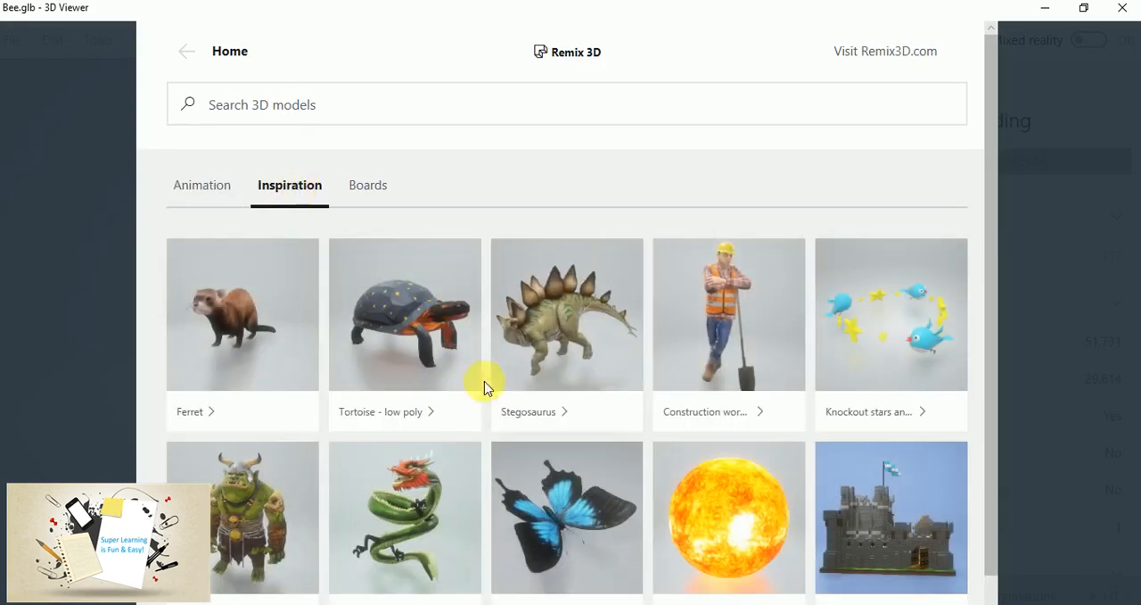
{"action": "mouse_move", "coordinate": [232, 389]}
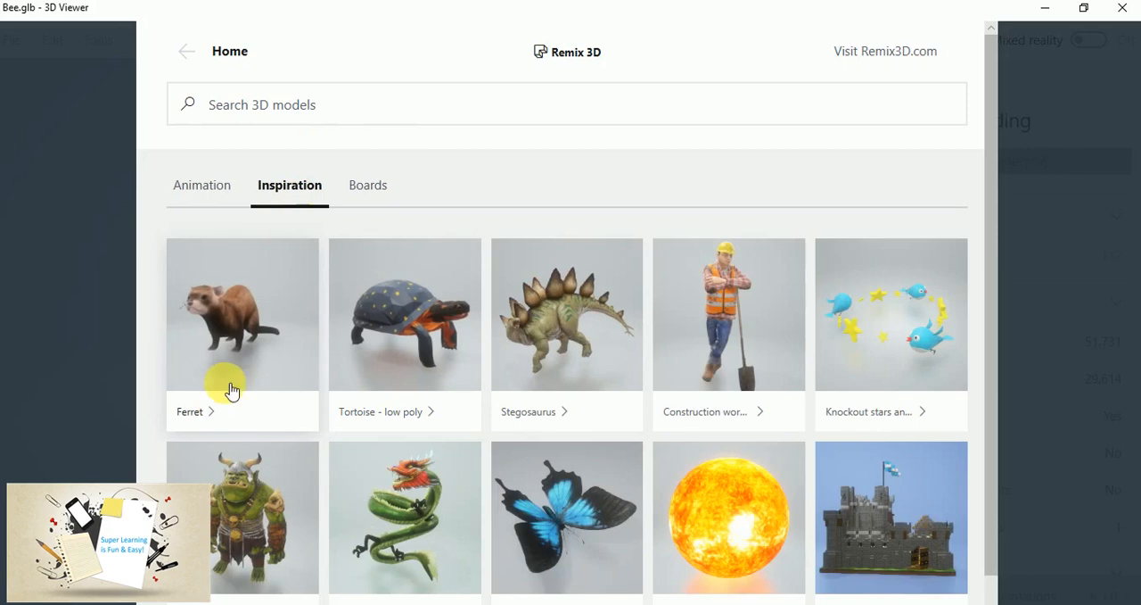
{"action": "mouse_move", "coordinate": [282, 205]}
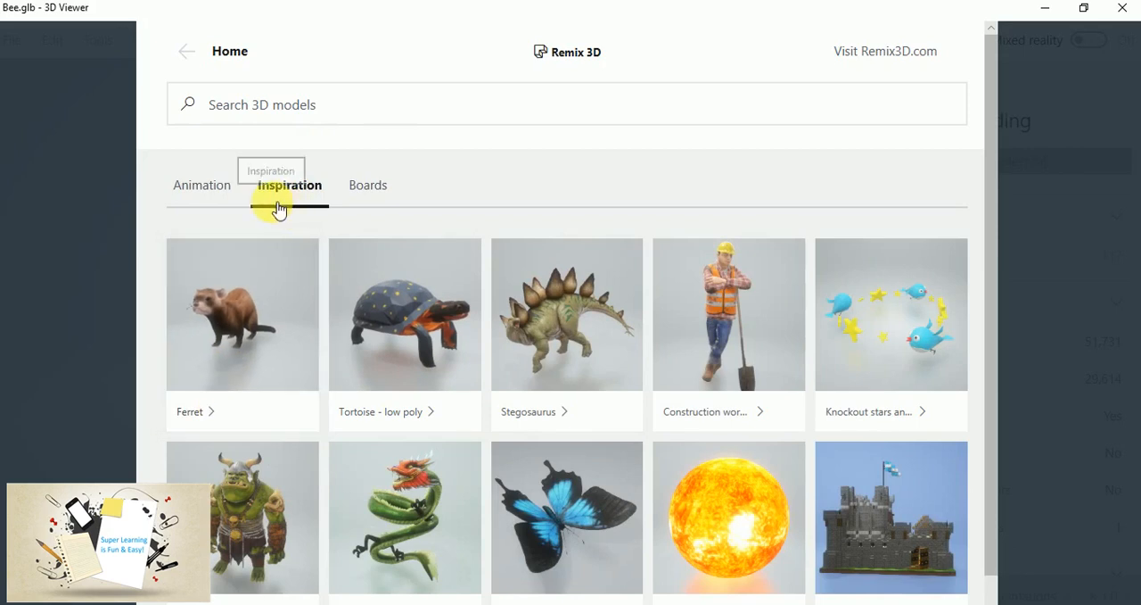
{"action": "mouse_move", "coordinate": [274, 286]}
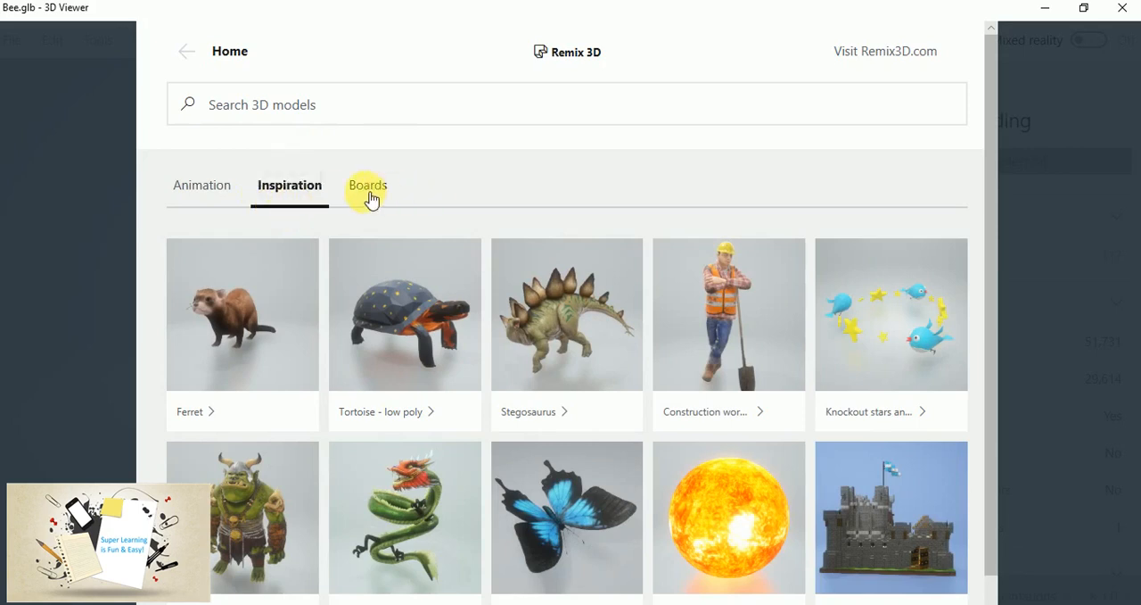
{"action": "left_click", "coordinate": [364, 185]}
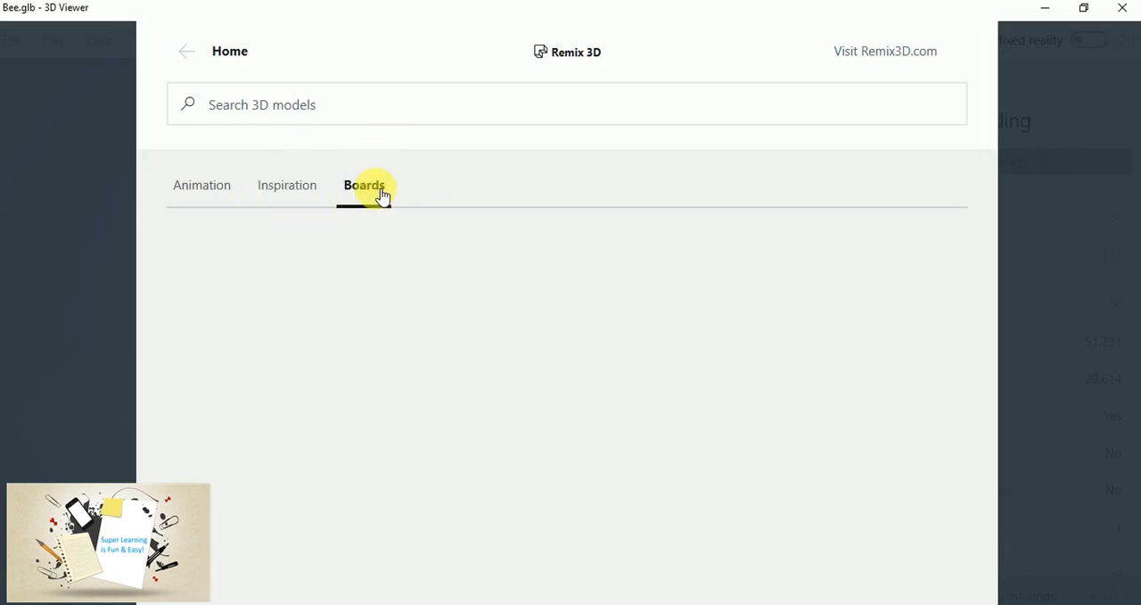
{"action": "left_click", "coordinate": [364, 184]}
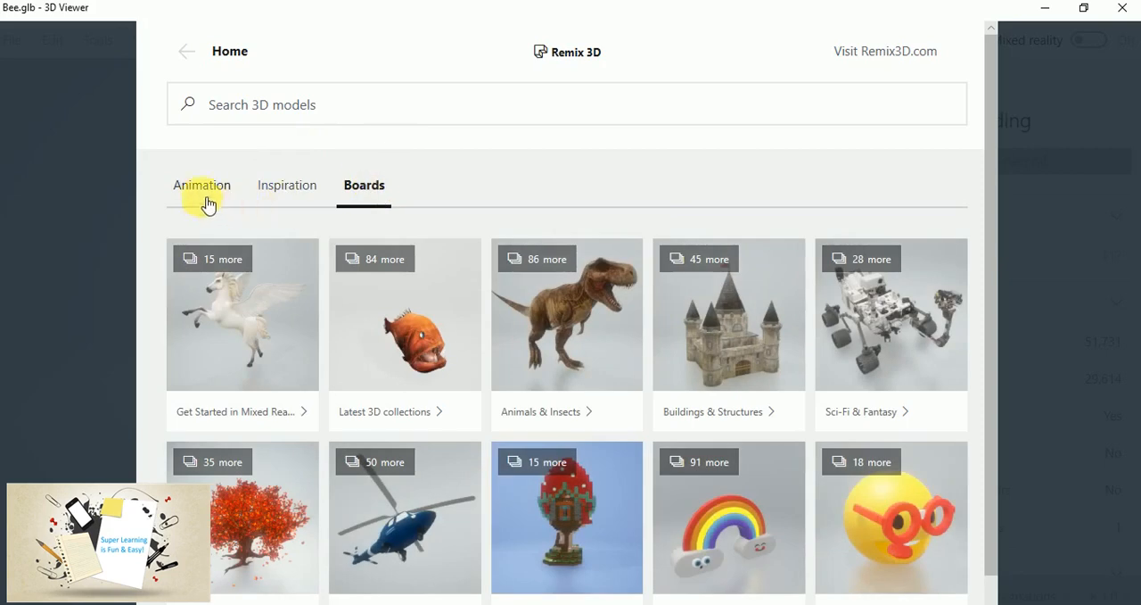
{"action": "left_click", "coordinate": [201, 184]}
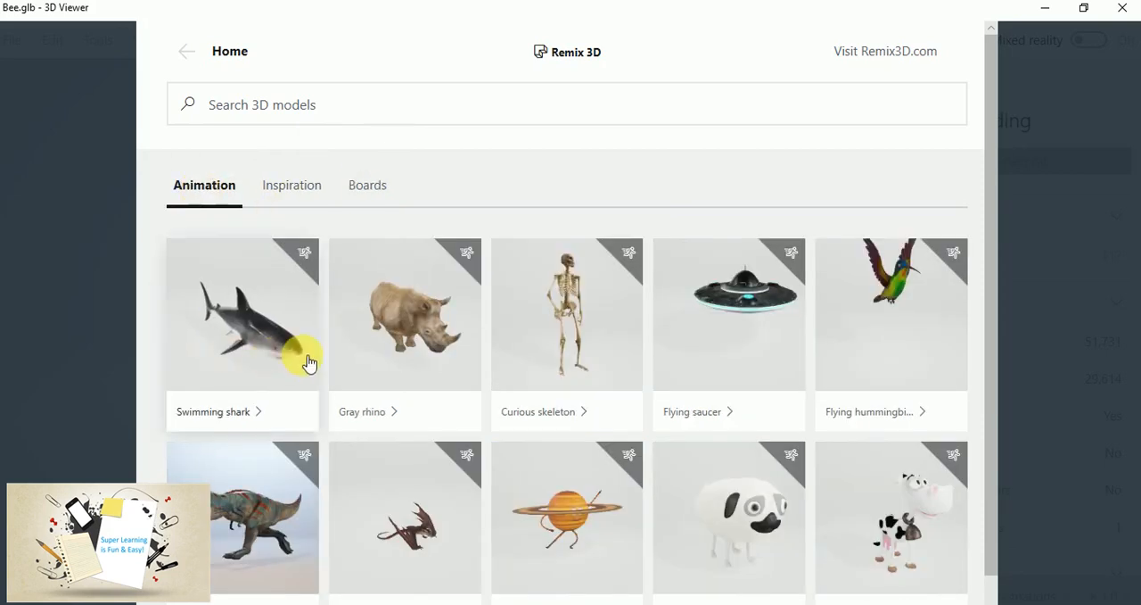
{"action": "mouse_move", "coordinate": [278, 358]}
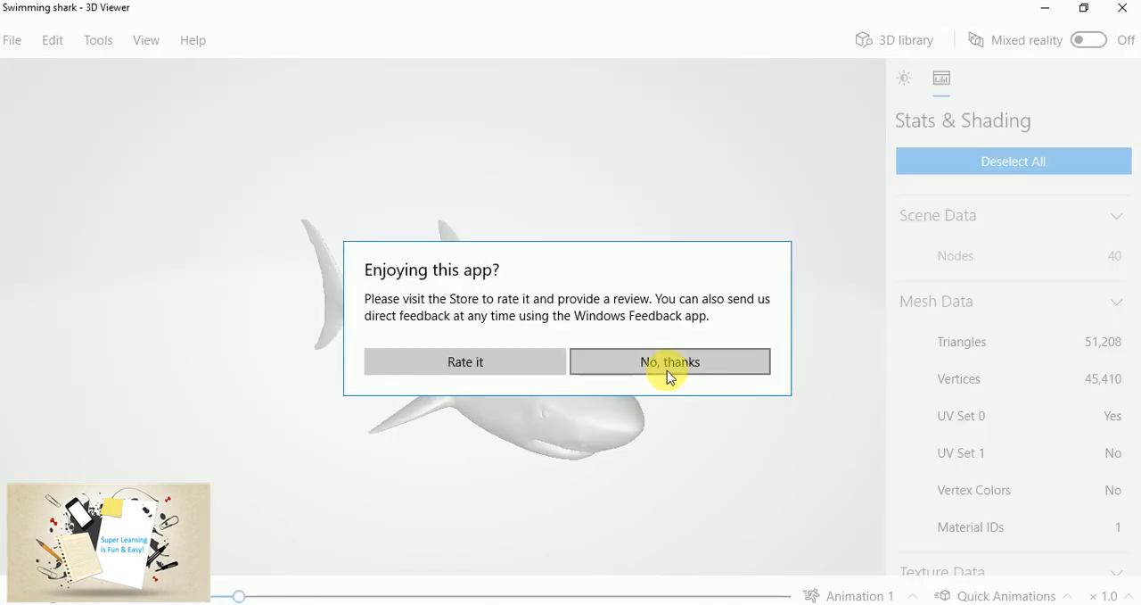
Decline the rating prompt and play the shark's Animation 2, then Animation 3
{"action": "left_click", "coordinate": [670, 362]}
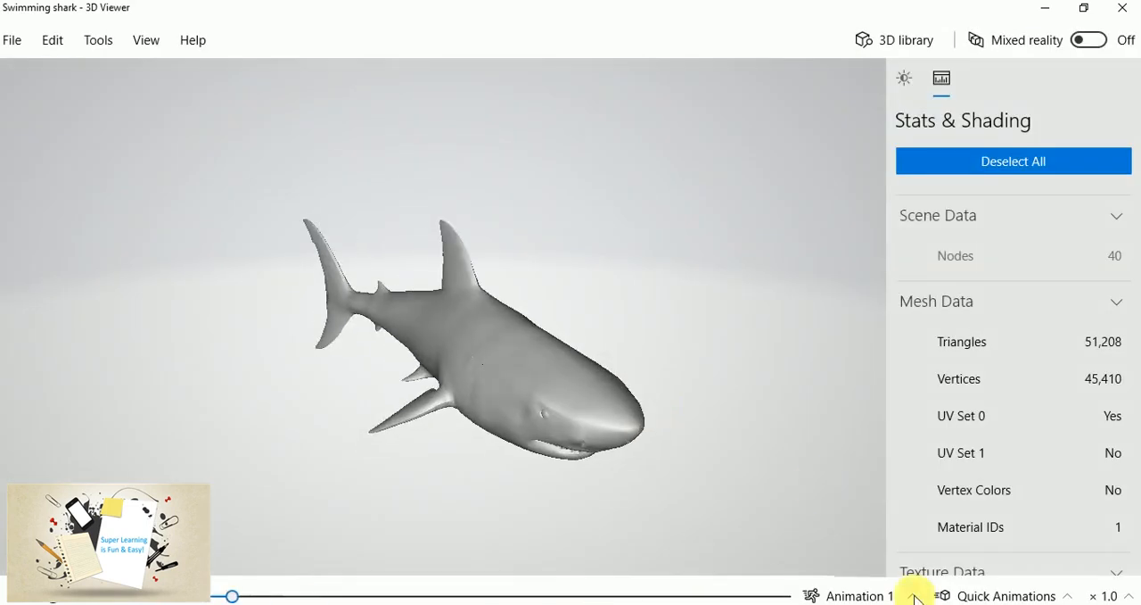
{"action": "left_click", "coordinate": [858, 596]}
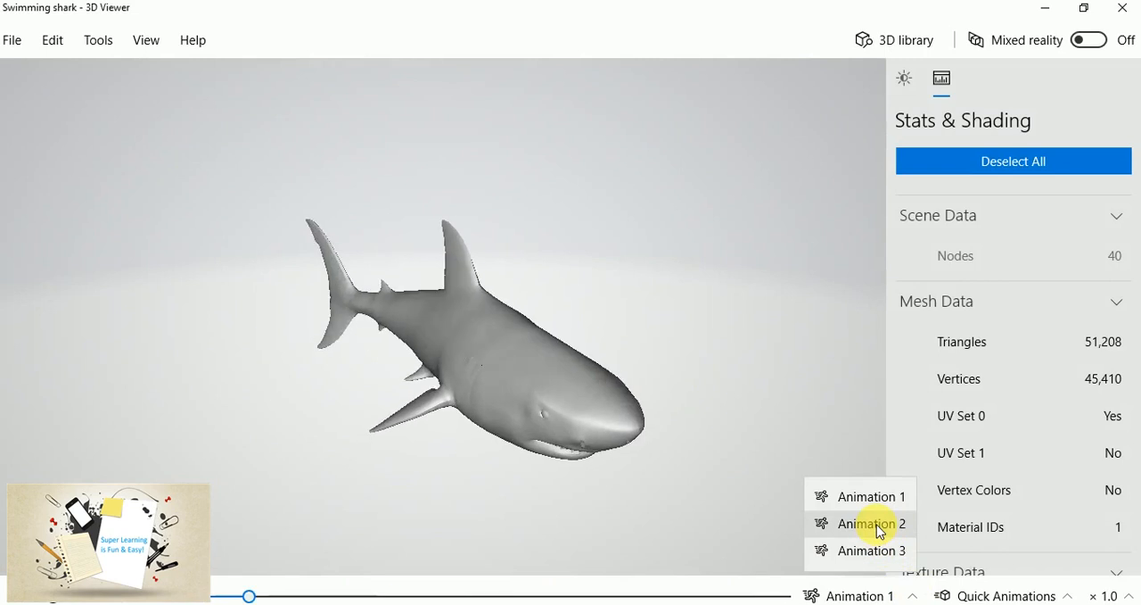
{"action": "left_click", "coordinate": [869, 522]}
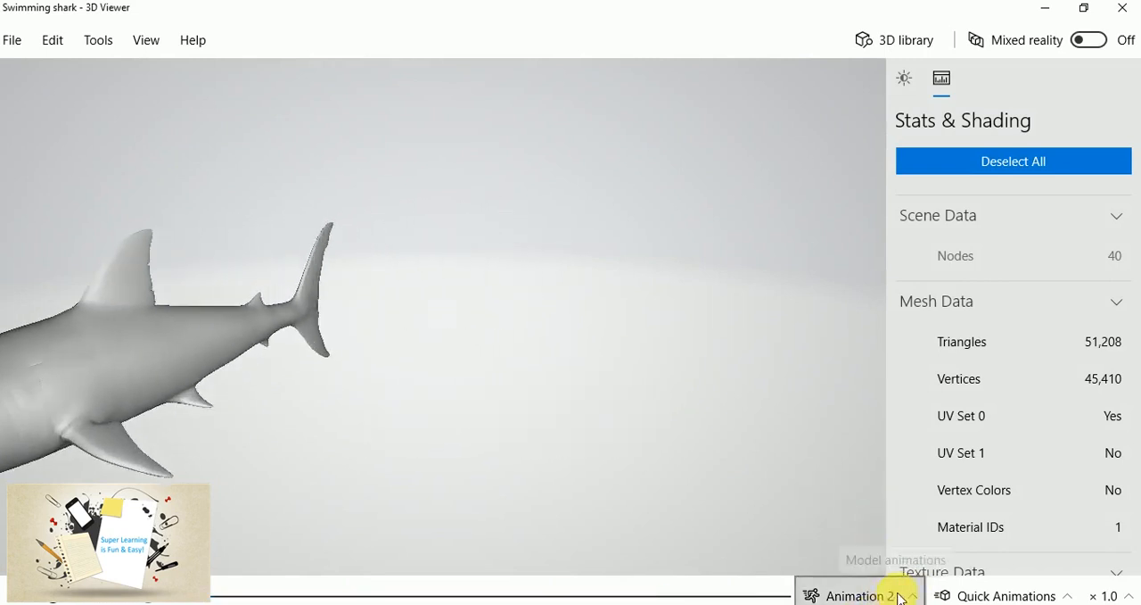
{"action": "left_click", "coordinate": [873, 596]}
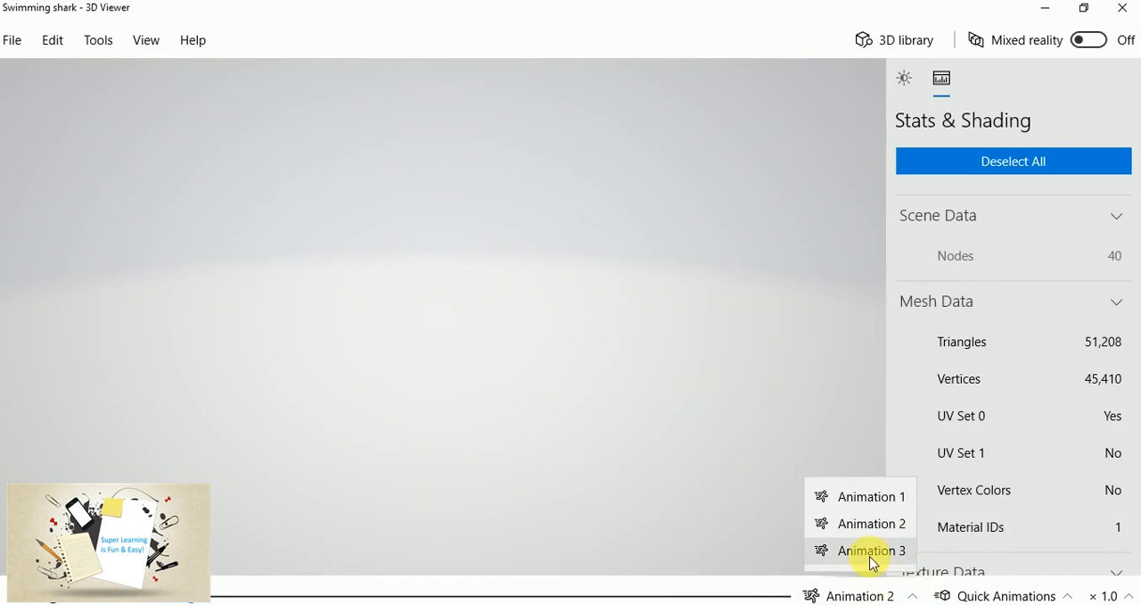
{"action": "left_click", "coordinate": [868, 550]}
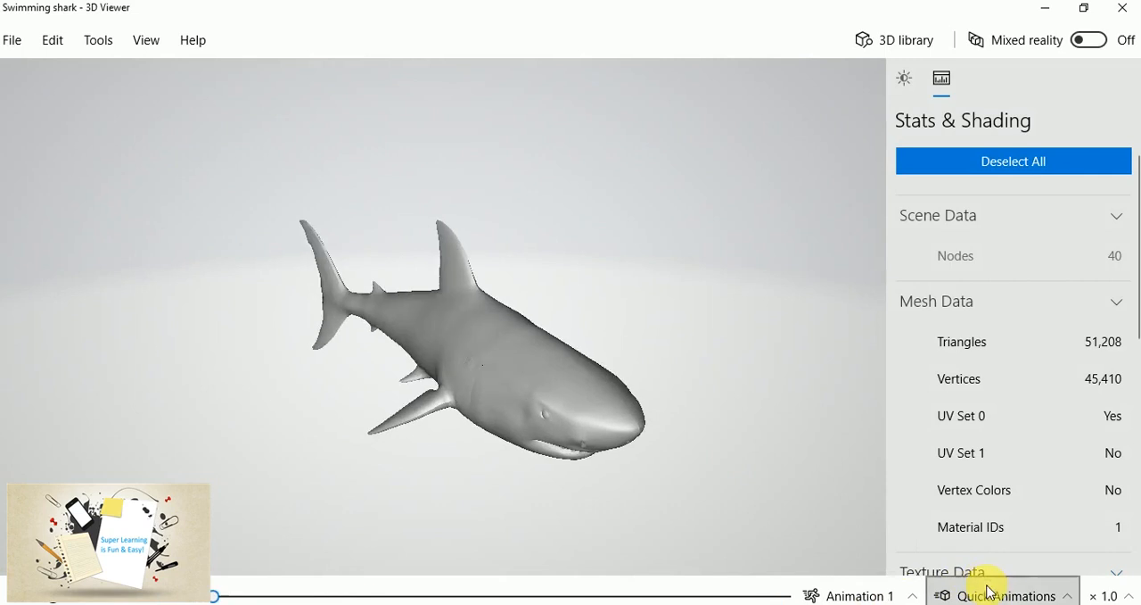
Try the Turntable, Swing and Jump & Turn quick animations on the shark
{"action": "left_click", "coordinate": [1008, 595]}
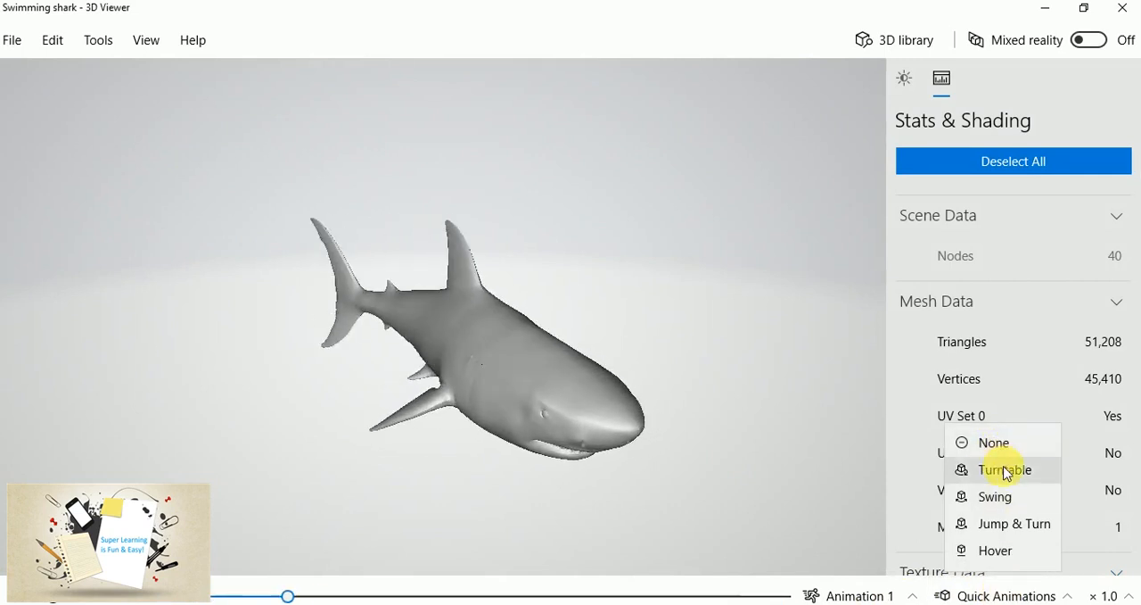
{"action": "left_click", "coordinate": [1004, 469]}
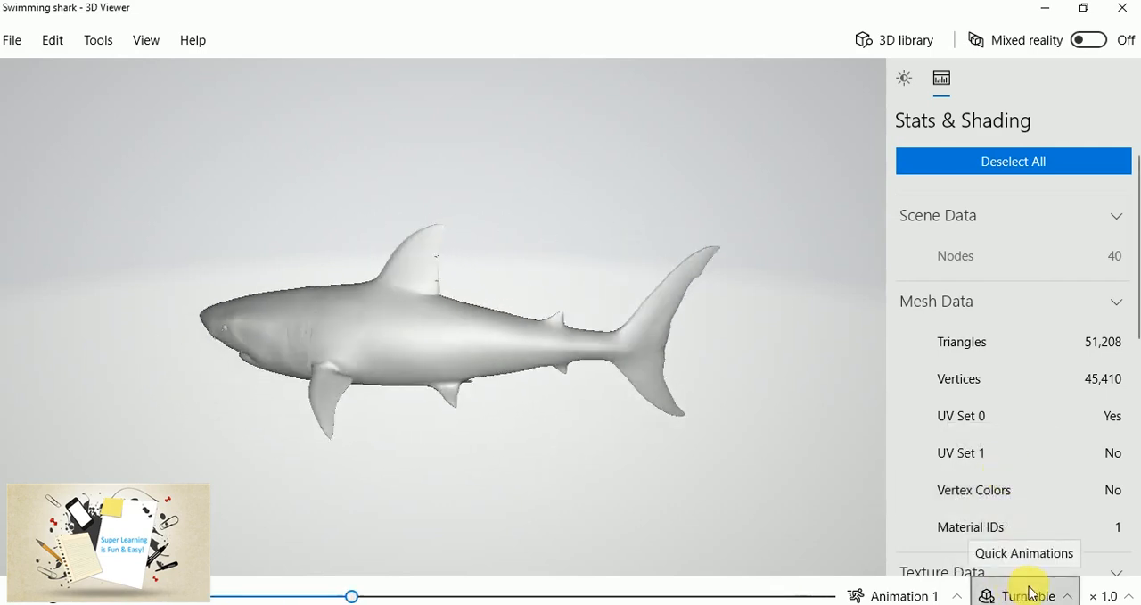
{"action": "left_click", "coordinate": [1031, 595]}
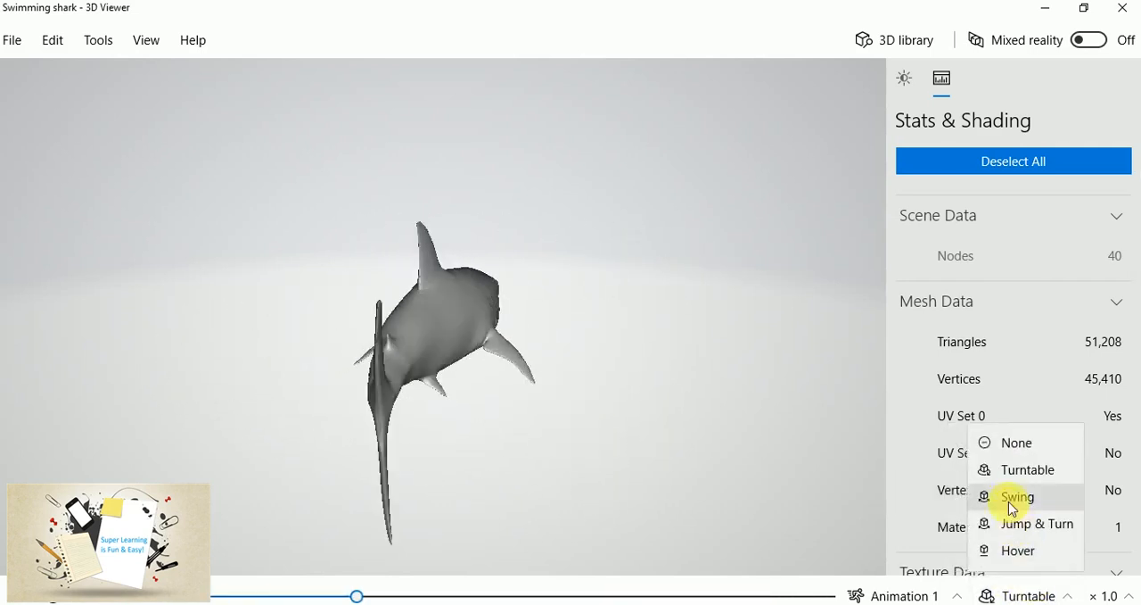
{"action": "left_click", "coordinate": [1016, 496]}
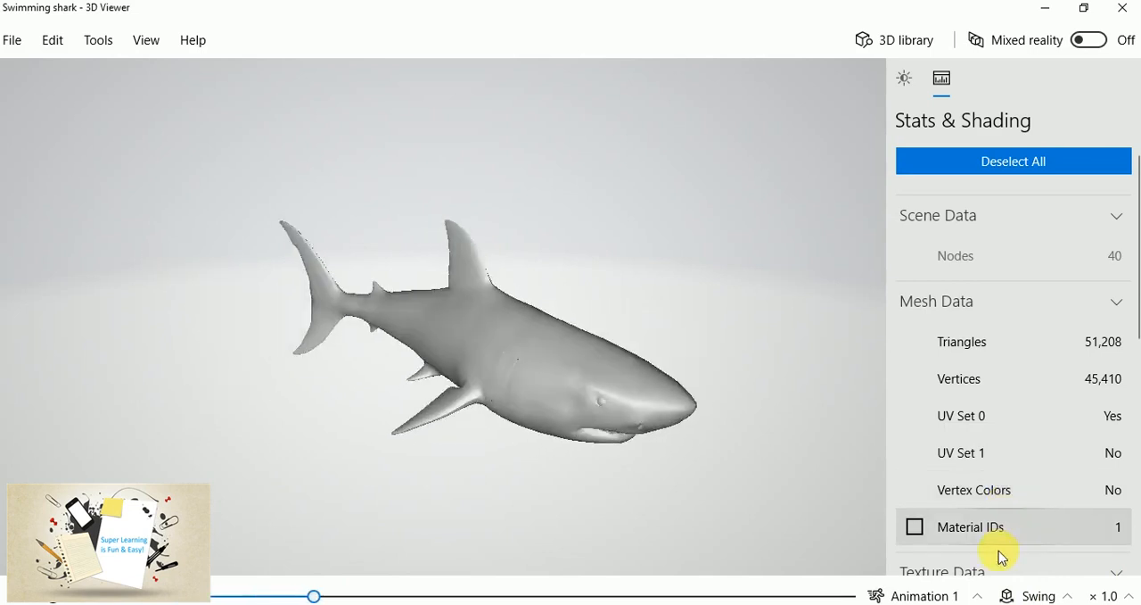
{"action": "left_click", "coordinate": [1037, 595]}
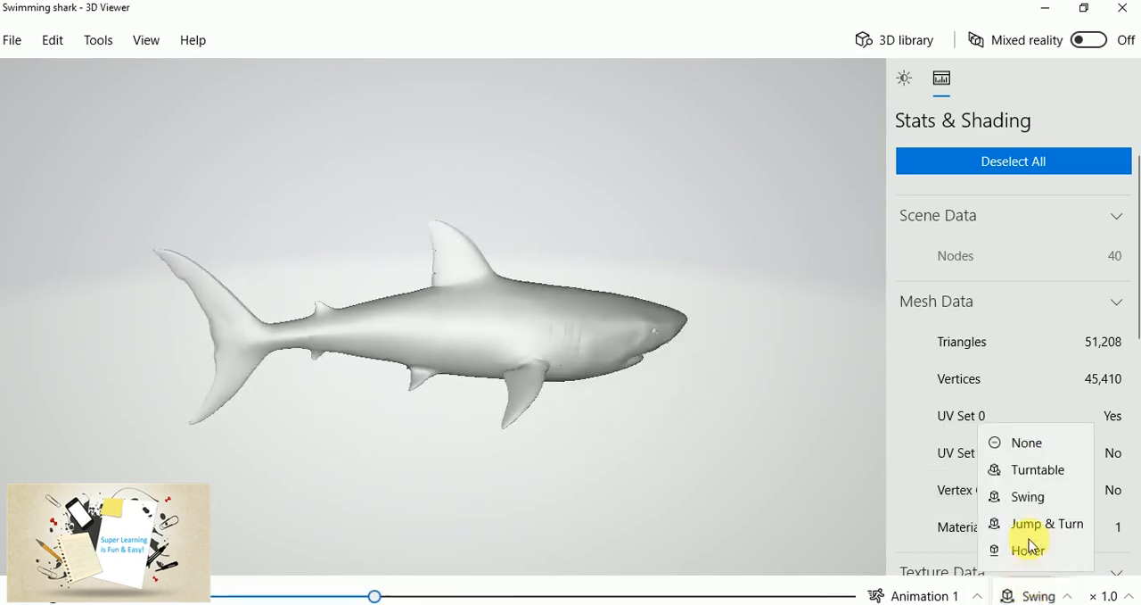
{"action": "left_click", "coordinate": [1058, 523]}
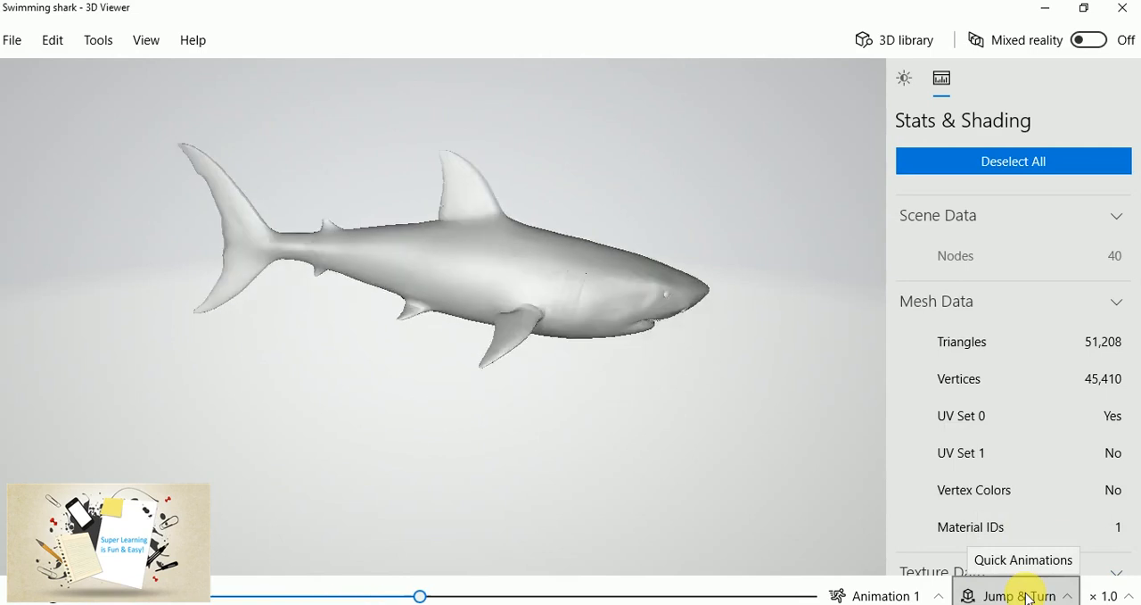
Reopen the quick animation choices and the animation speed options
{"action": "left_click", "coordinate": [1026, 594]}
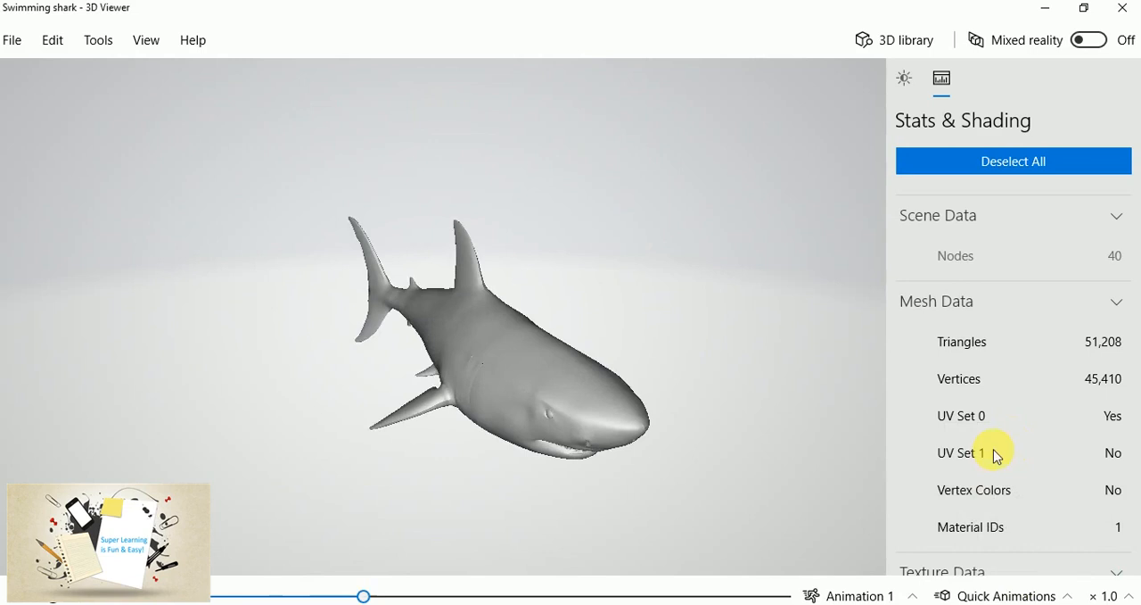
{"action": "mouse_move", "coordinate": [1110, 595]}
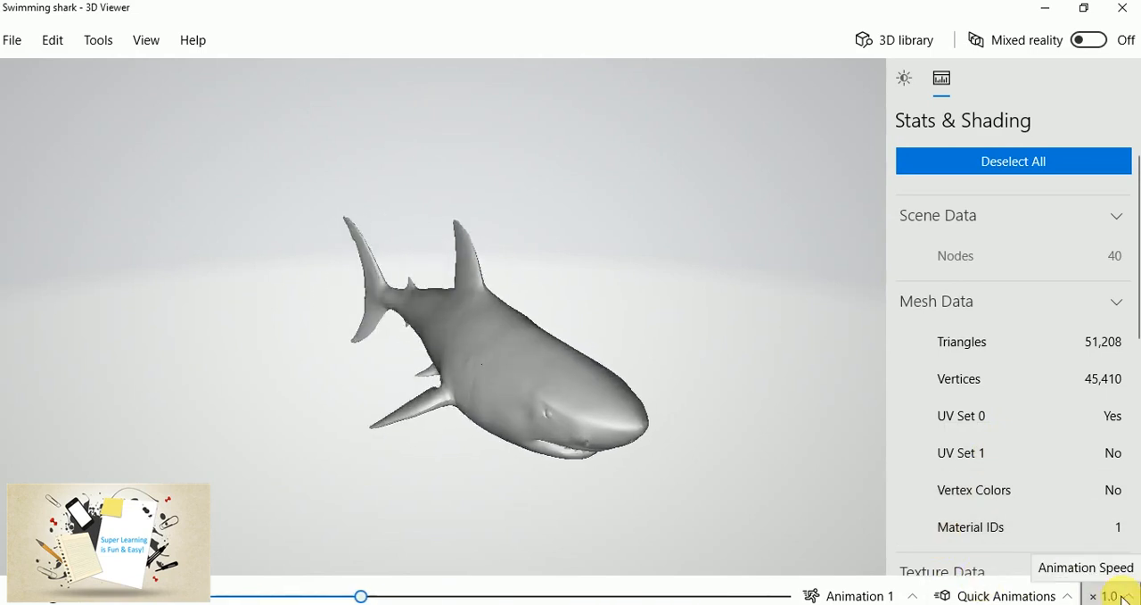
{"action": "left_click", "coordinate": [1111, 596]}
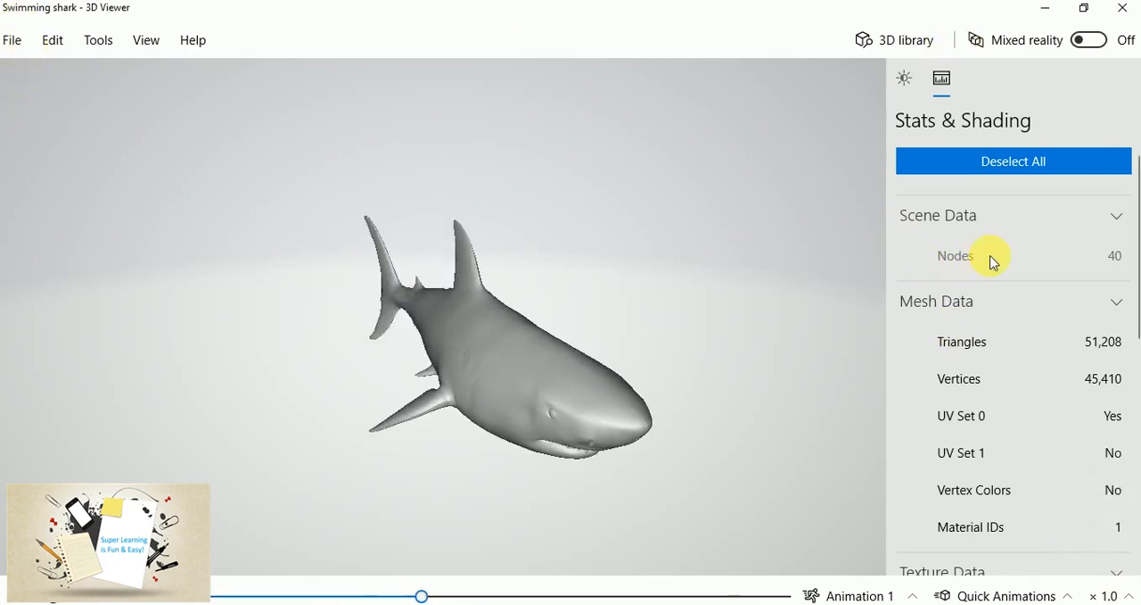
{"action": "left_click", "coordinate": [961, 341]}
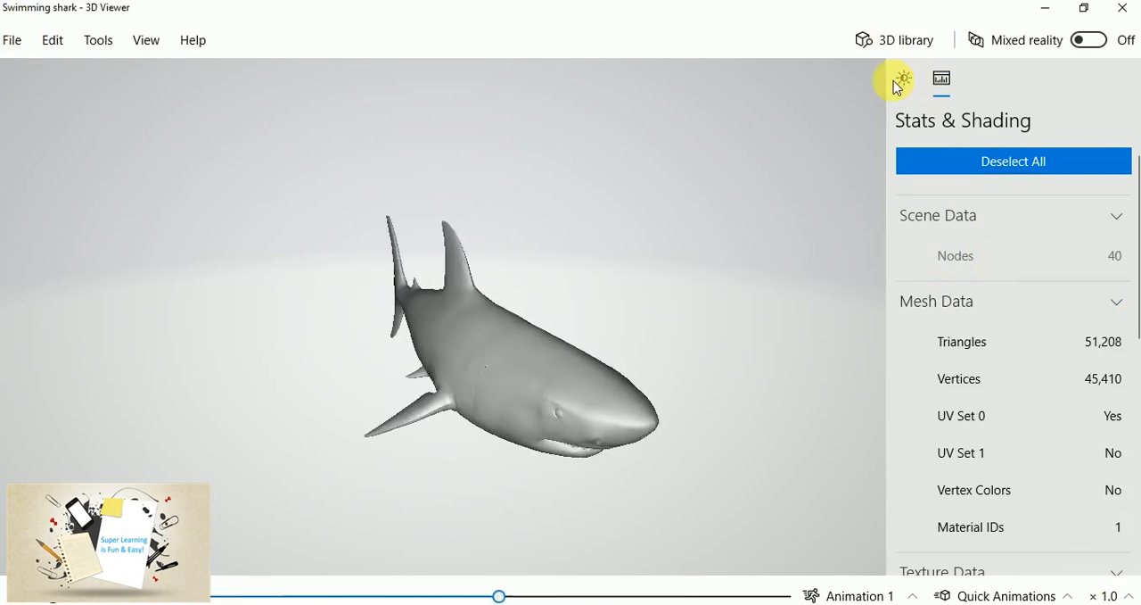
In Environment & Lighting, light the shark with Campfire, Cotton Candy, then the teal theme
{"action": "left_click", "coordinate": [904, 78]}
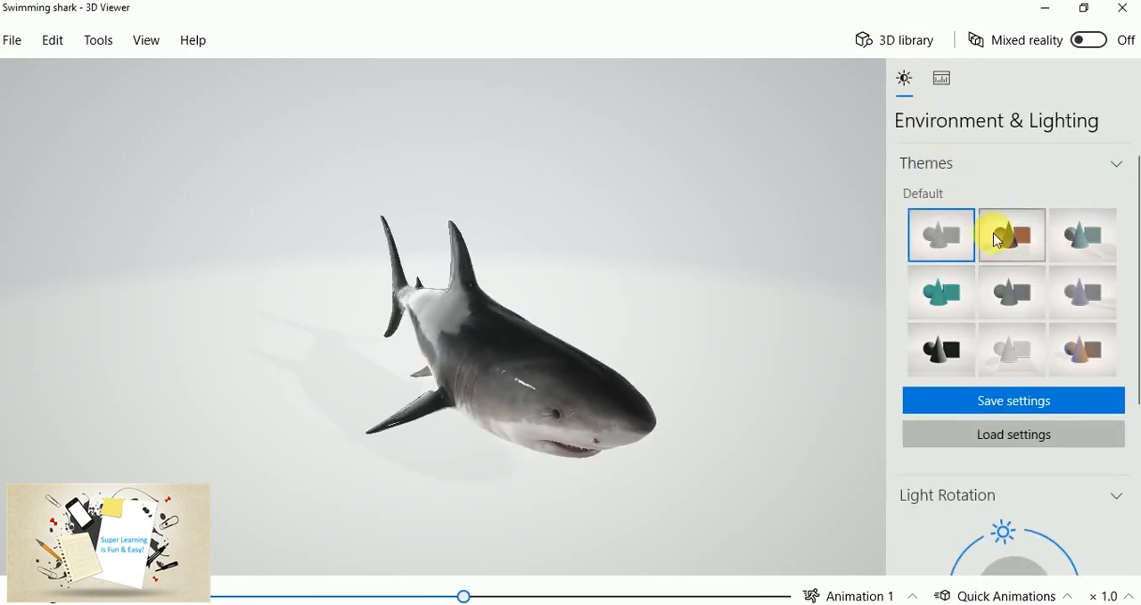
{"action": "left_click", "coordinate": [1011, 235]}
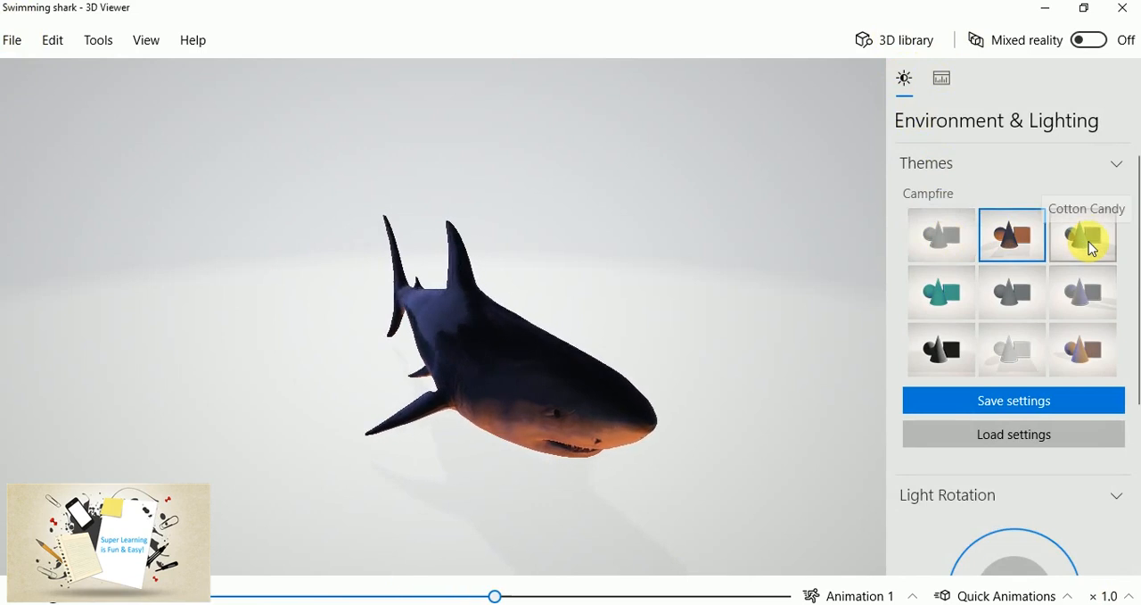
{"action": "left_click", "coordinate": [1084, 235]}
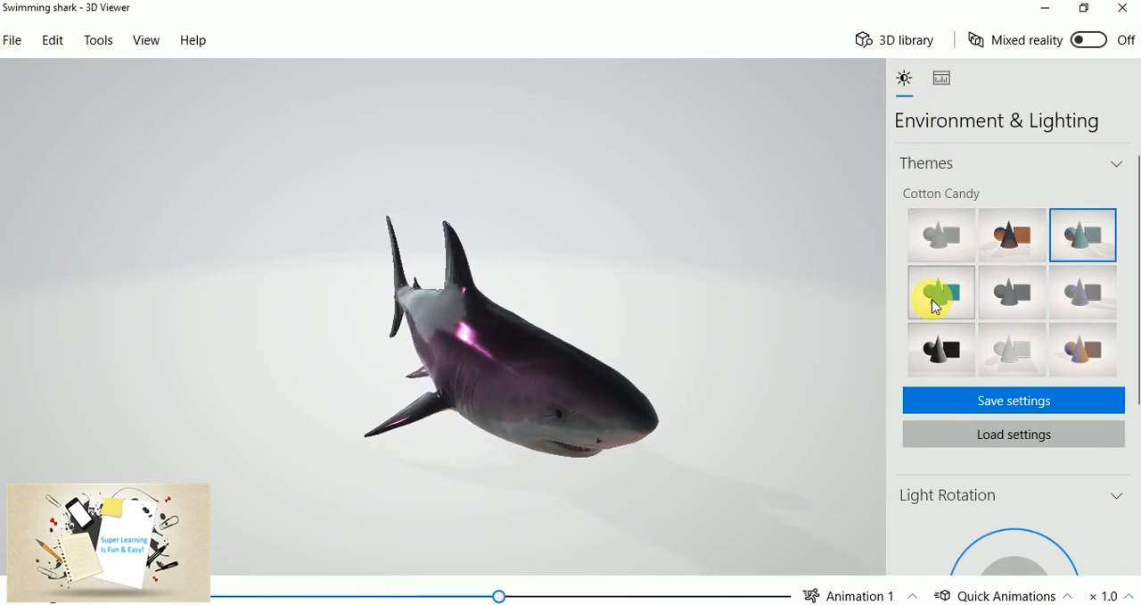
{"action": "left_click", "coordinate": [1011, 291]}
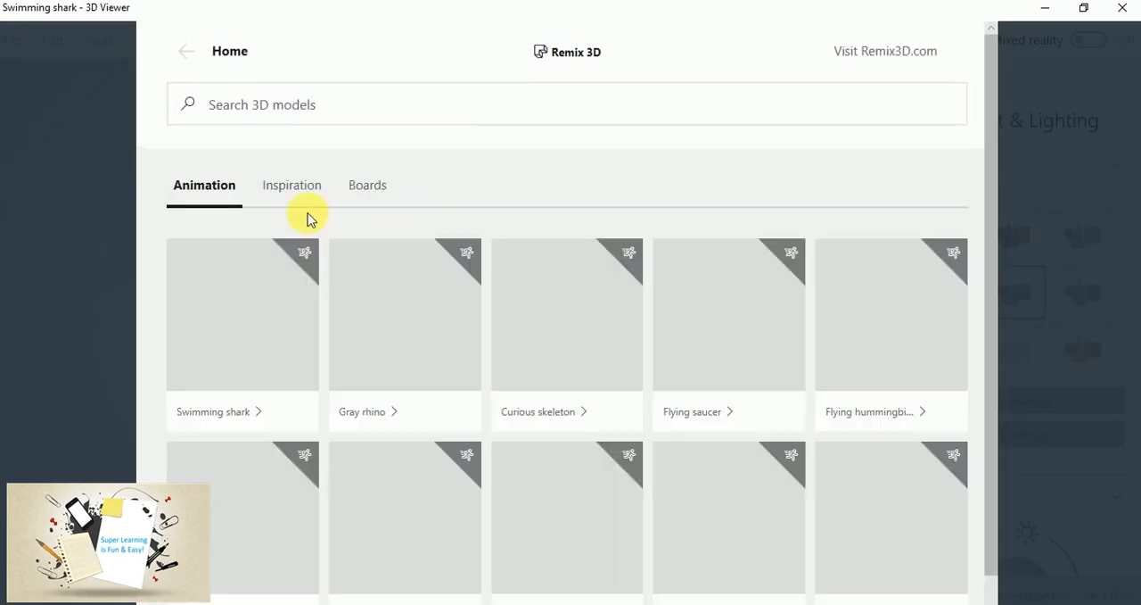
Switch to the Inspiration tab and import the Tortoise - low poly model
{"action": "left_click", "coordinate": [291, 184]}
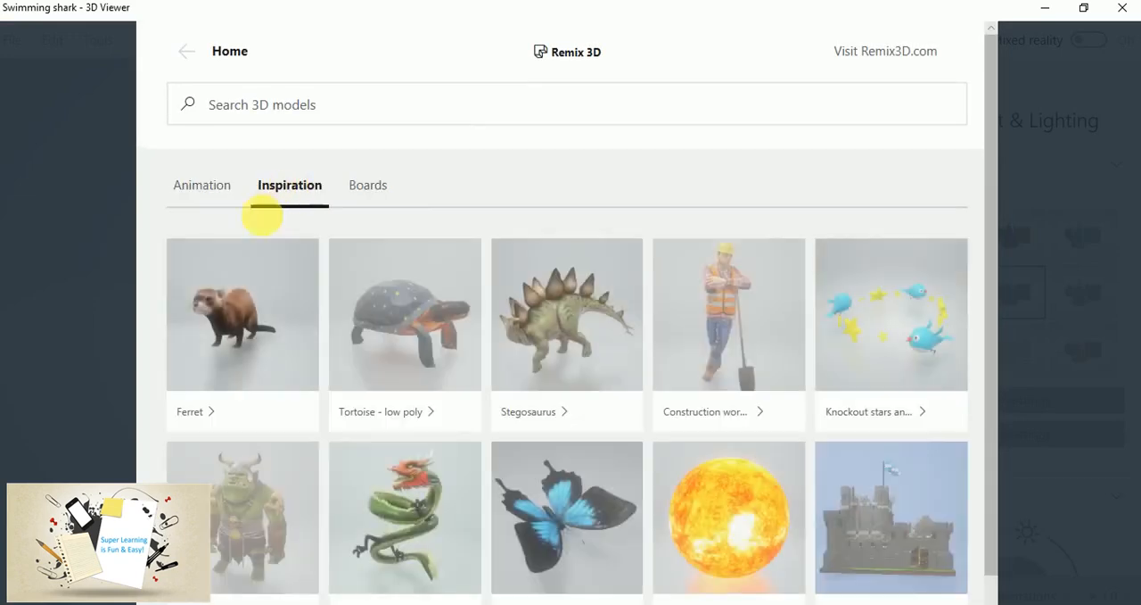
{"action": "mouse_move", "coordinate": [375, 312]}
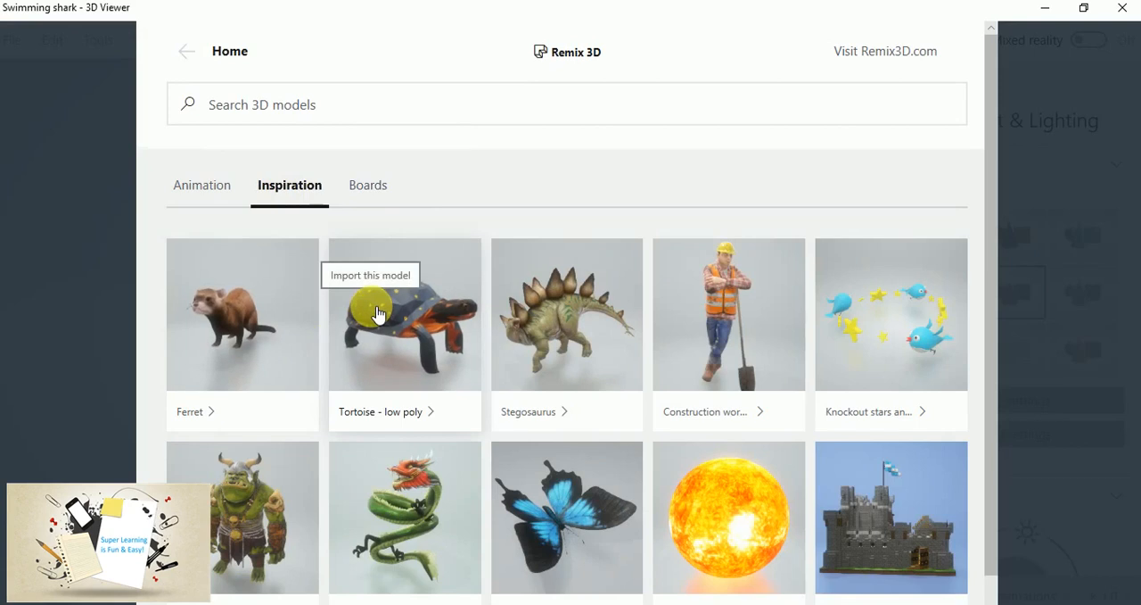
{"action": "left_click", "coordinate": [185, 51]}
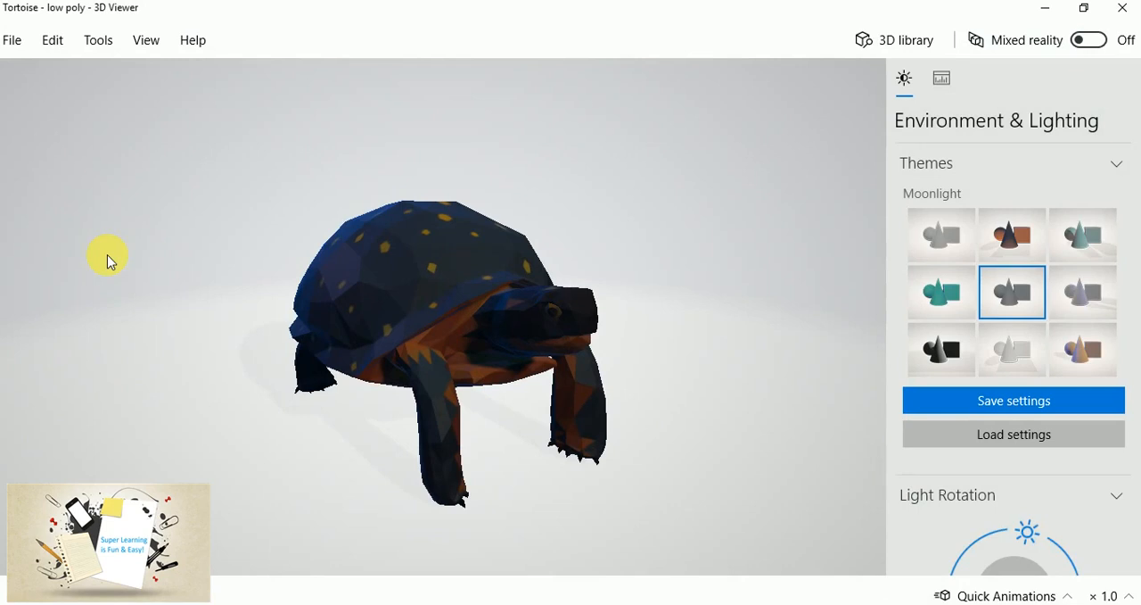
{"action": "mouse_move", "coordinate": [1018, 463]}
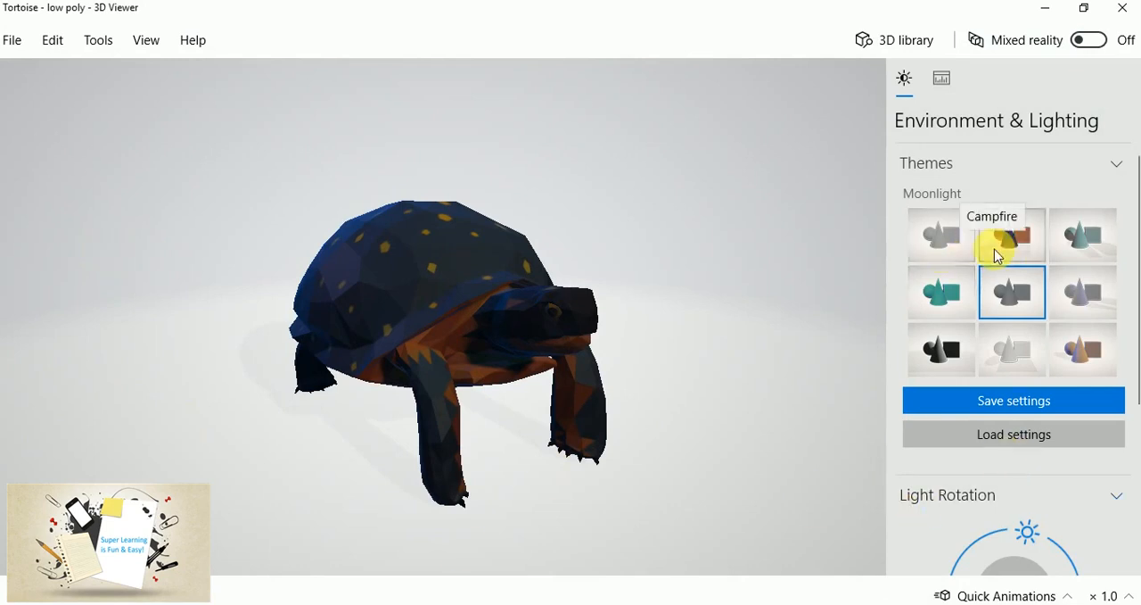
Light the tortoise with the Campfire, then Sunset theme, and scroll the panel
{"action": "left_click", "coordinate": [940, 291]}
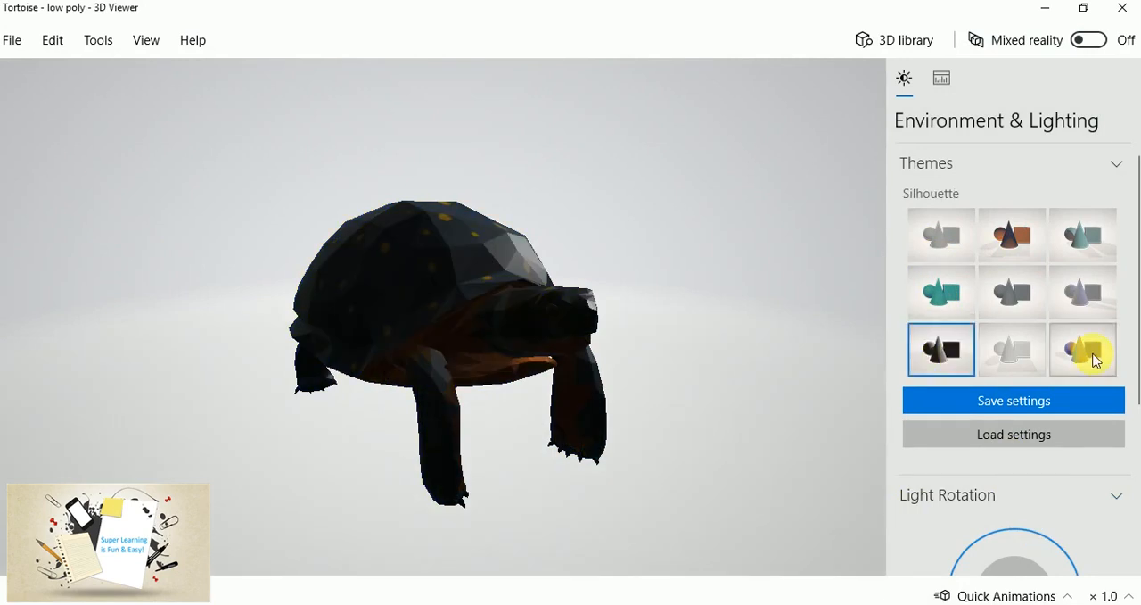
{"action": "left_click", "coordinate": [1082, 351]}
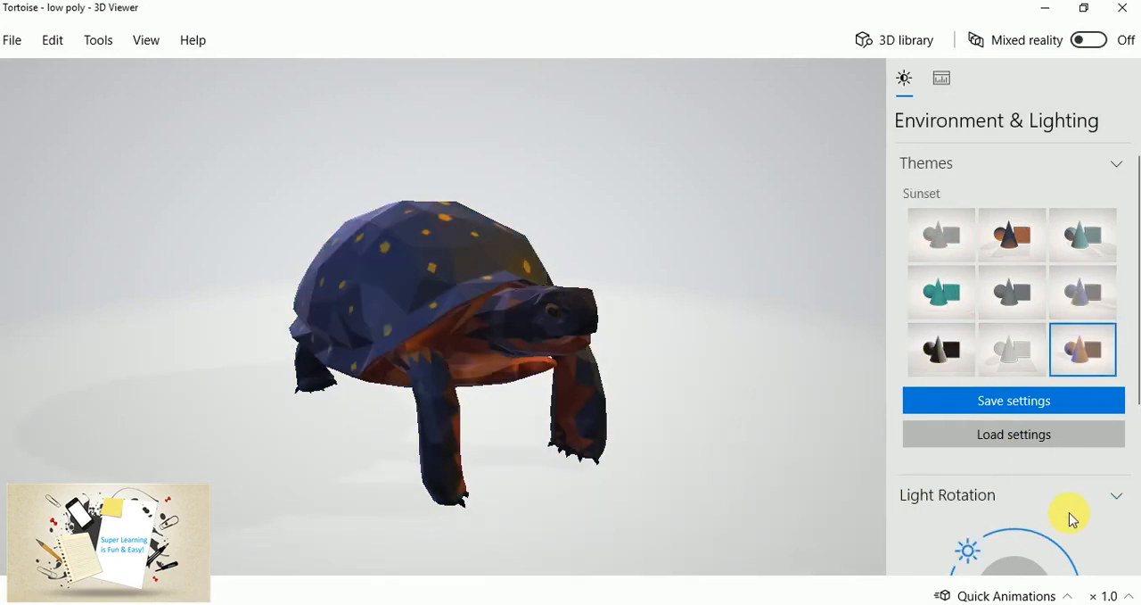
{"action": "scroll", "scroll_direction": "down", "scroll_amount": 3}
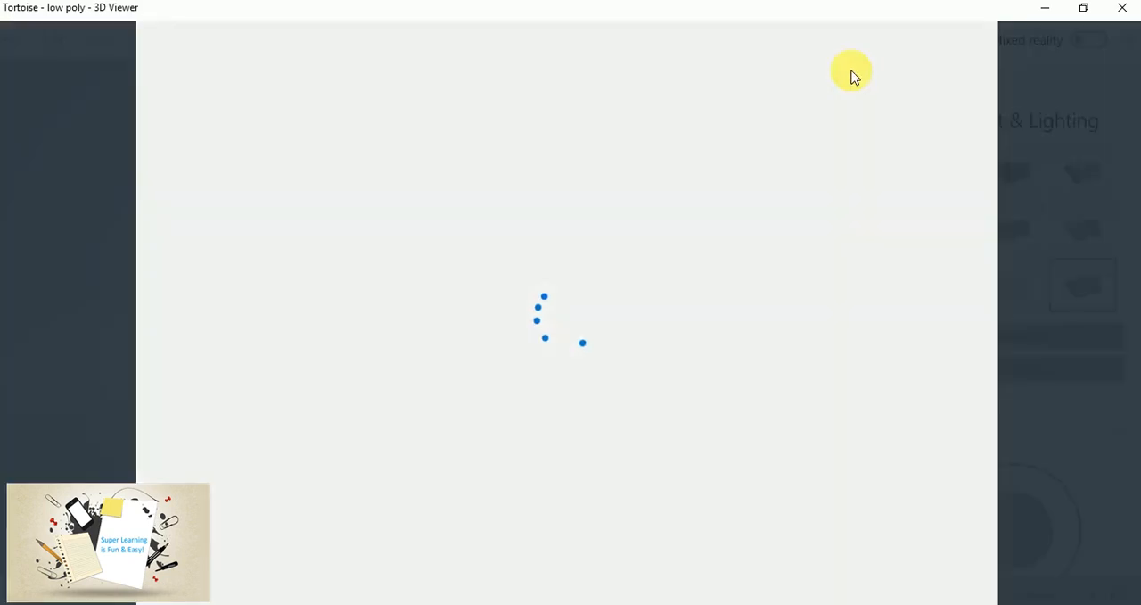
{"action": "mouse_move", "coordinate": [526, 349]}
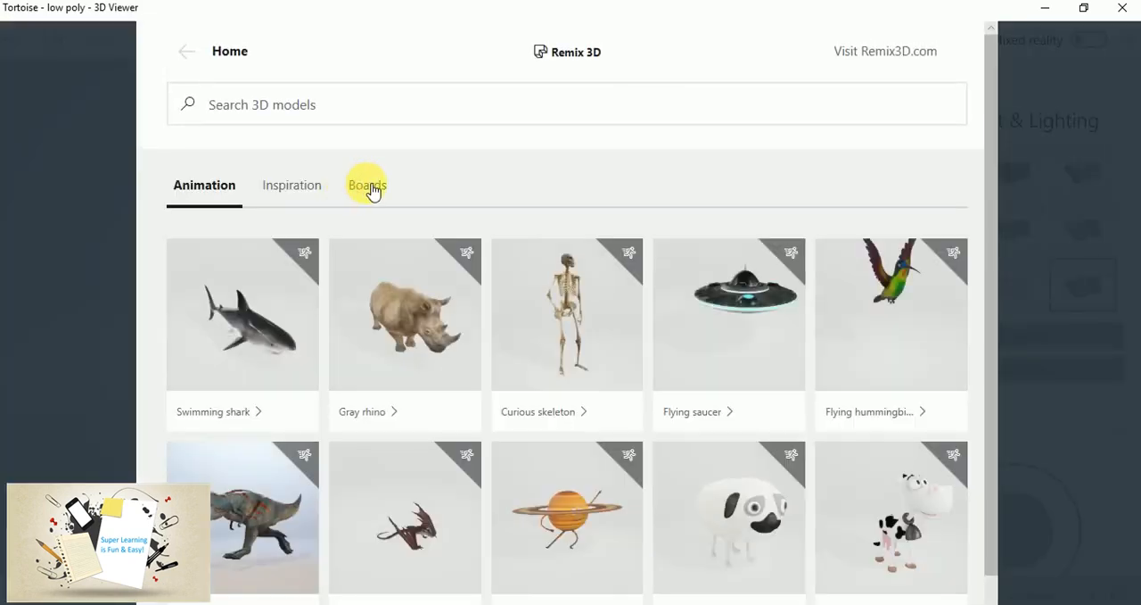
Open the Get Started in Mixed Reality Viewer board and scroll down to the Unicorn model
{"action": "left_click", "coordinate": [364, 185]}
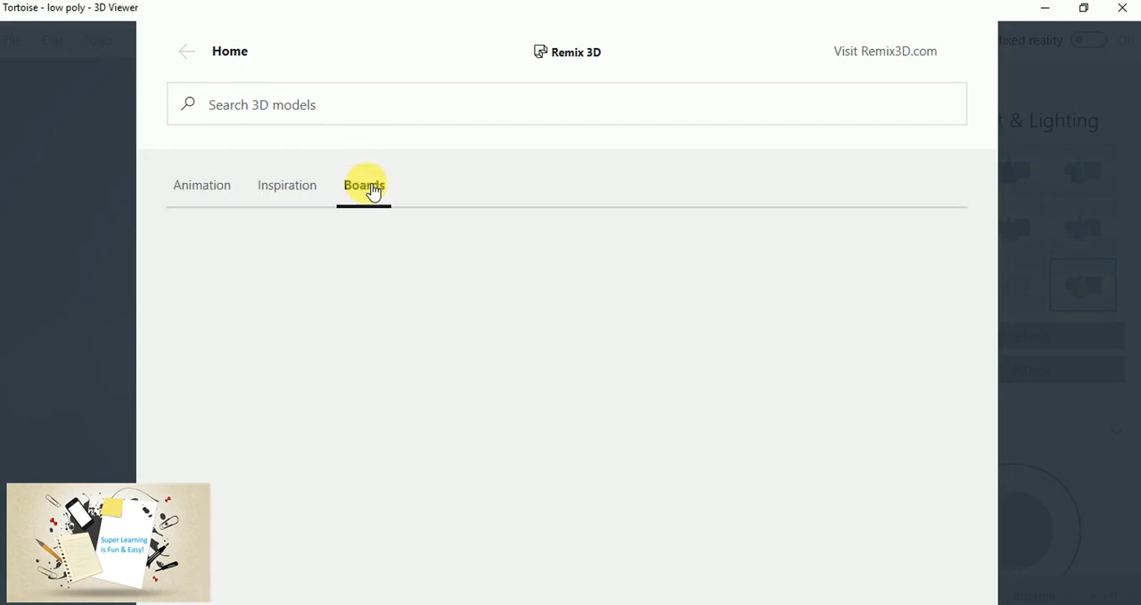
{"action": "left_click", "coordinate": [363, 184]}
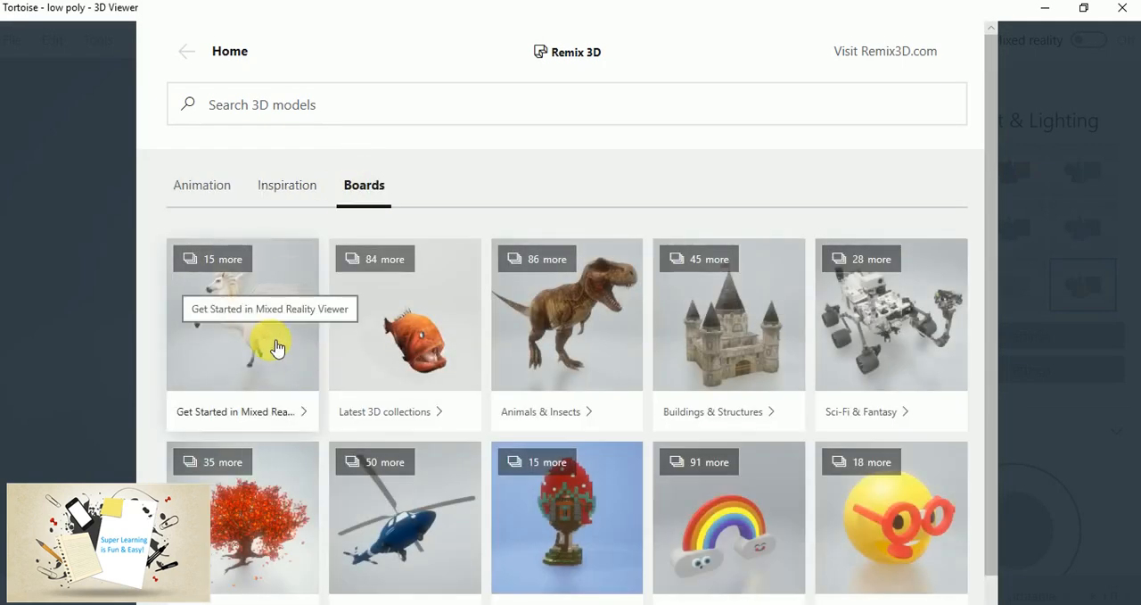
{"action": "left_click", "coordinate": [277, 348]}
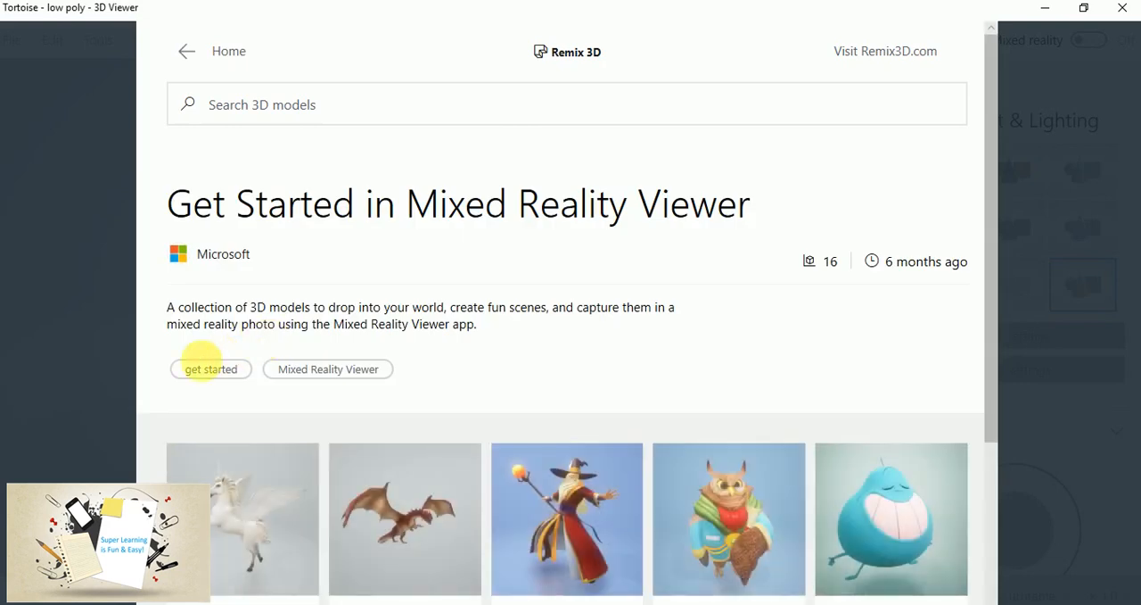
{"action": "mouse_move", "coordinate": [263, 512]}
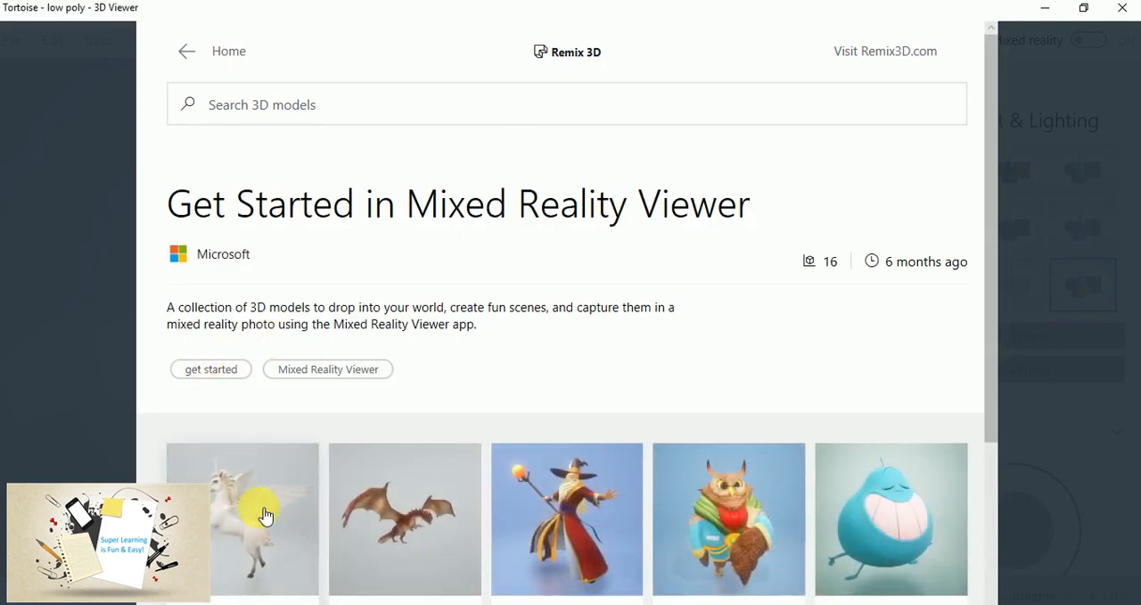
{"action": "mouse_move", "coordinate": [294, 420]}
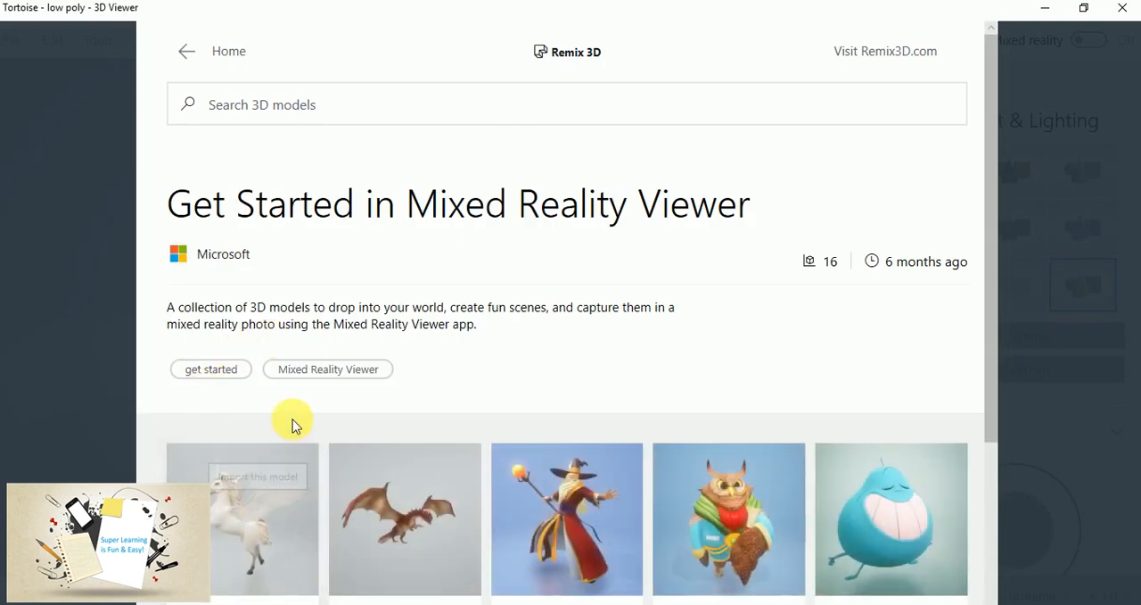
{"action": "scroll", "scroll_direction": "down", "scroll_amount": 3}
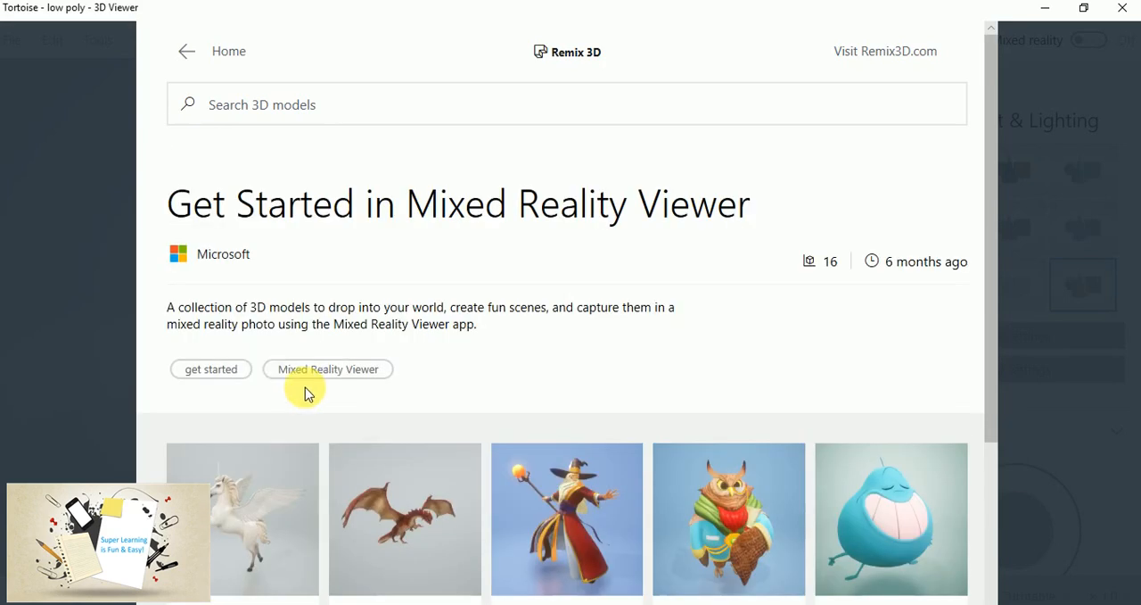
{"action": "scroll", "scroll_direction": "down", "scroll_amount": 3}
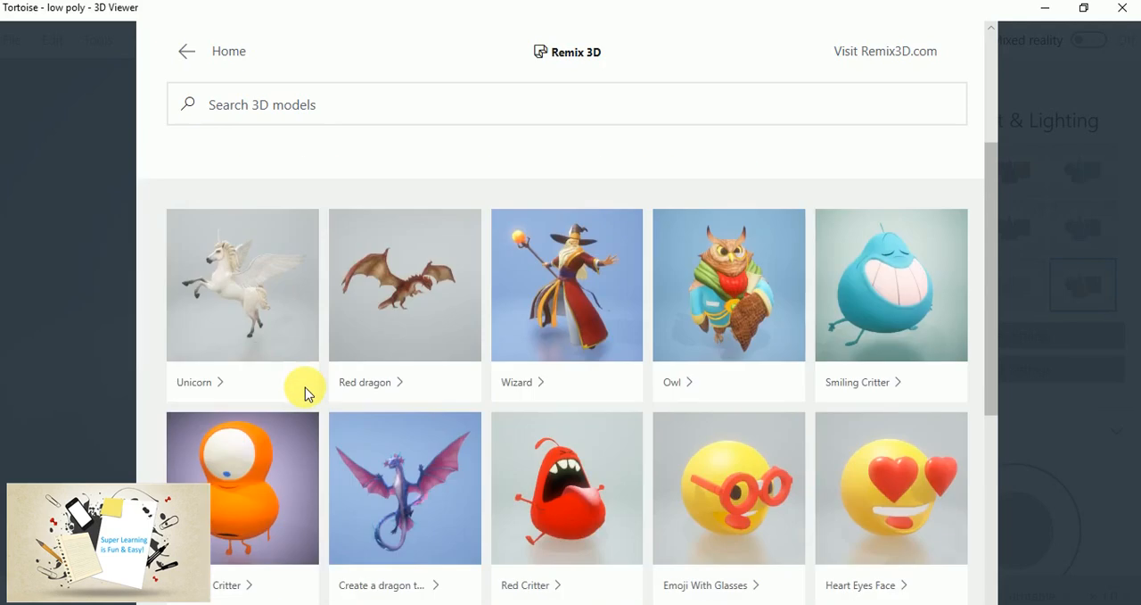
{"action": "scroll", "scroll_direction": "down", "scroll_amount": 3}
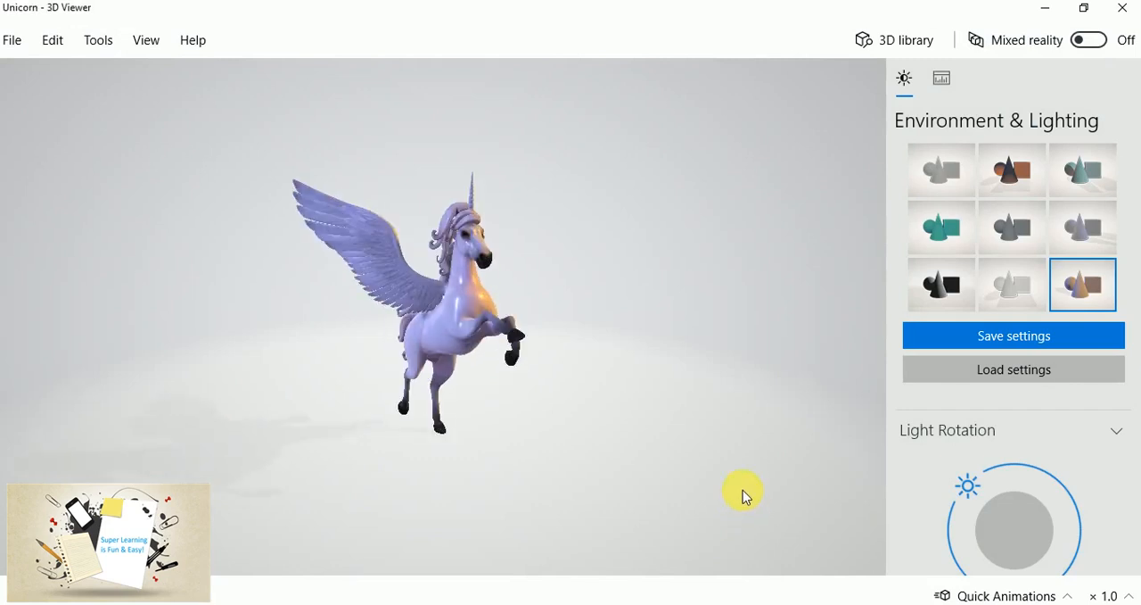
{"action": "mouse_move", "coordinate": [731, 453]}
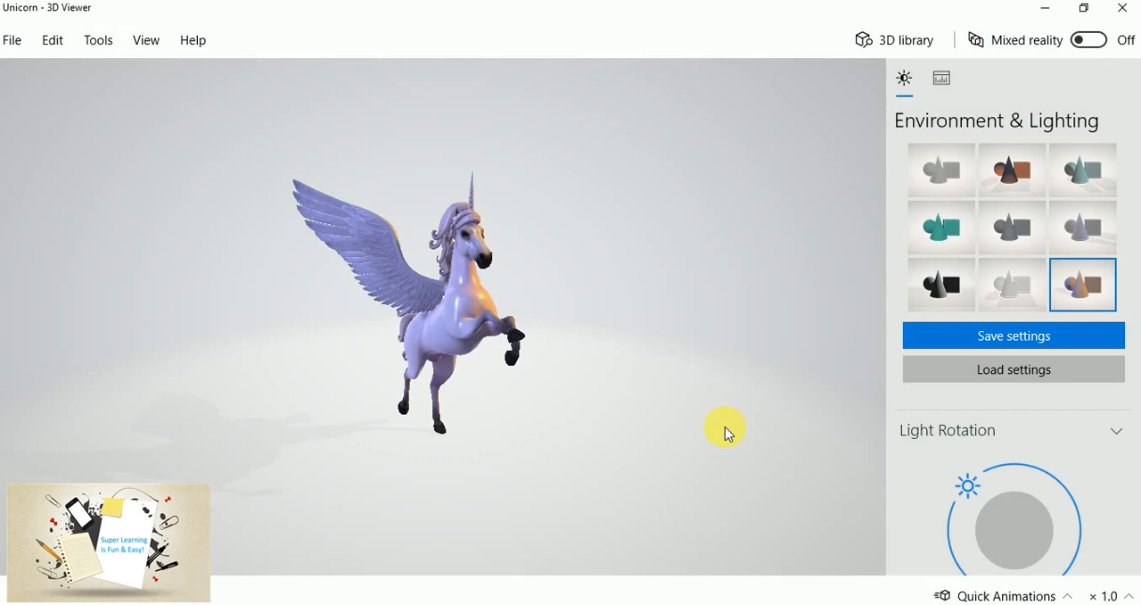
{"action": "mouse_move", "coordinate": [460, 357]}
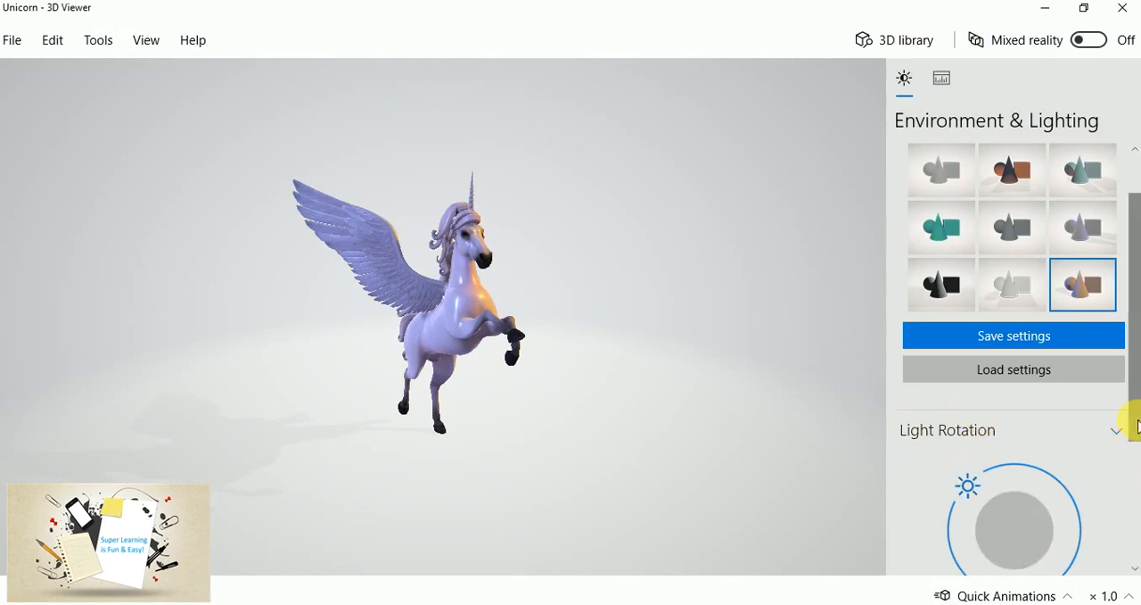
{"action": "left_click", "coordinate": [941, 227]}
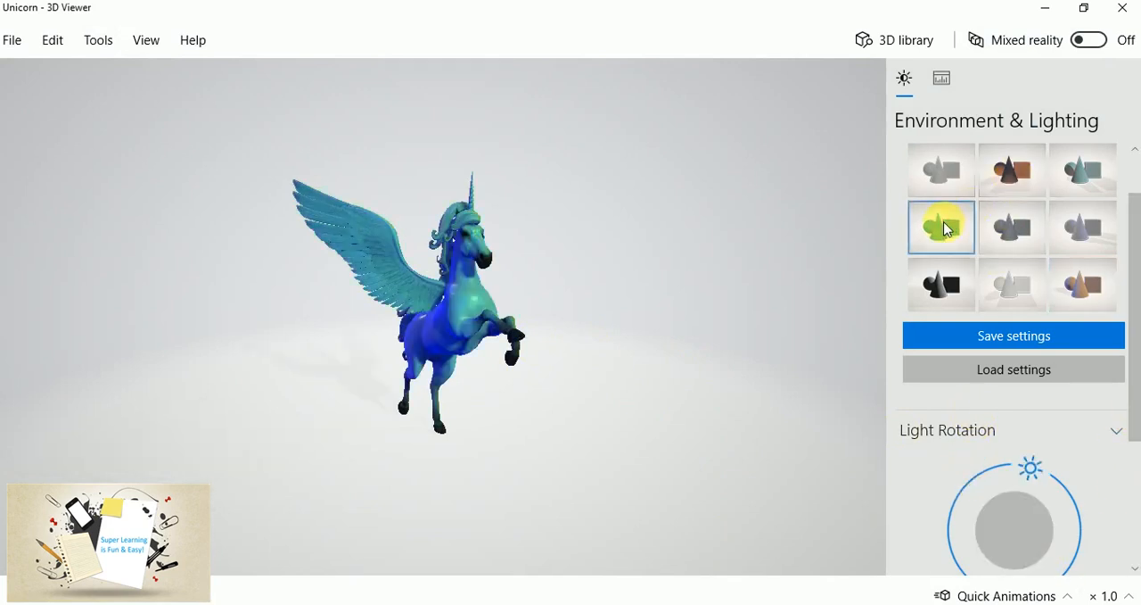
{"action": "left_click", "coordinate": [1013, 170]}
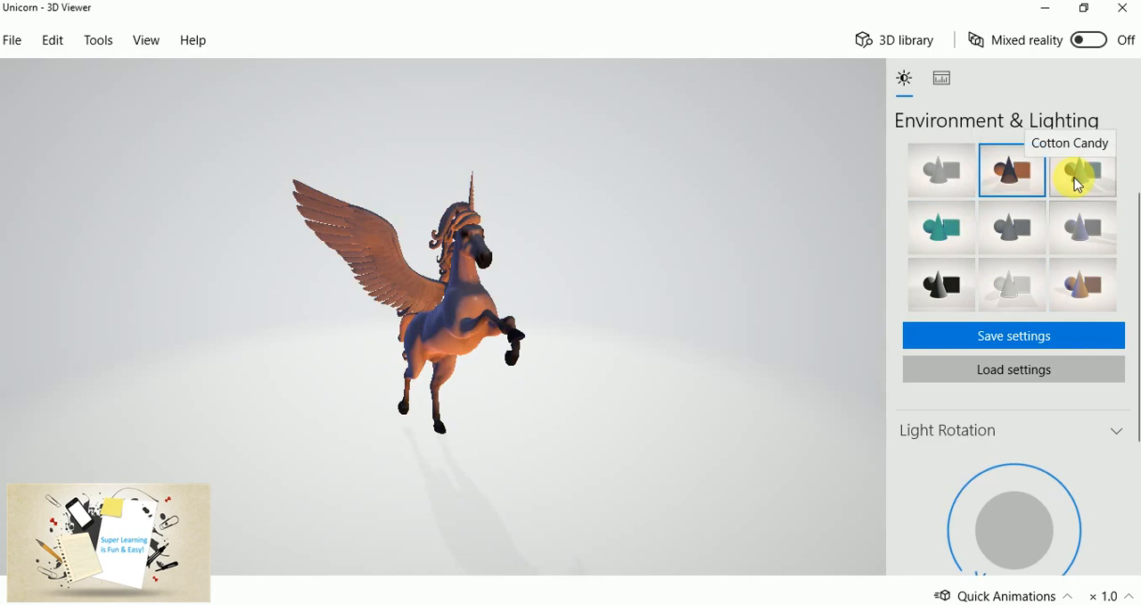
{"action": "left_click", "coordinate": [1081, 169]}
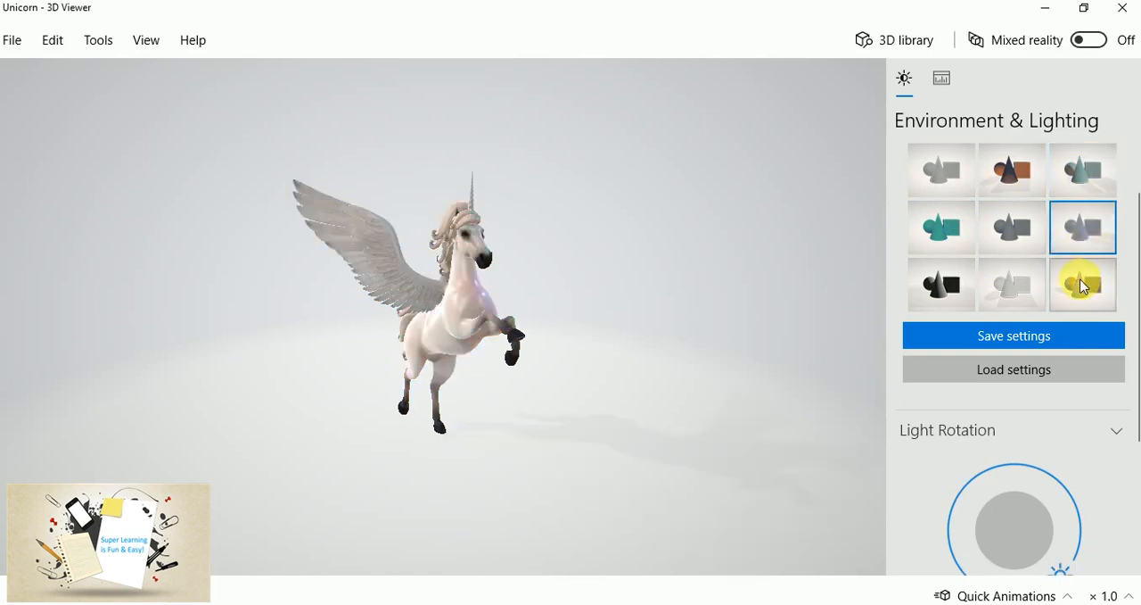
{"action": "left_click", "coordinate": [1082, 284]}
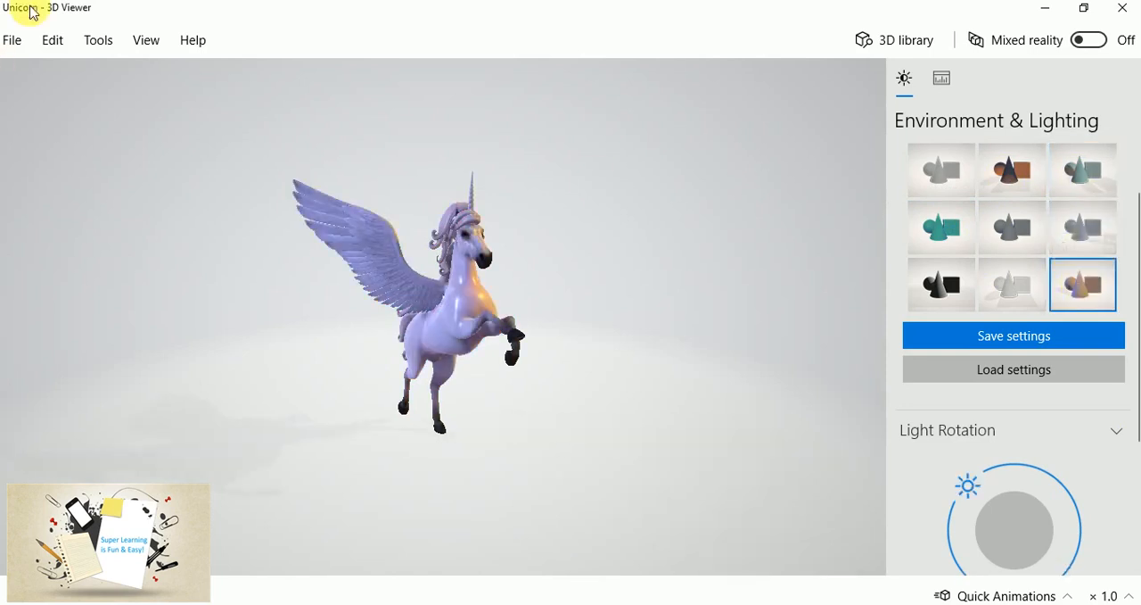
Open the File menu over the unicorn to reach the Print 3D command
{"action": "left_click", "coordinate": [13, 39]}
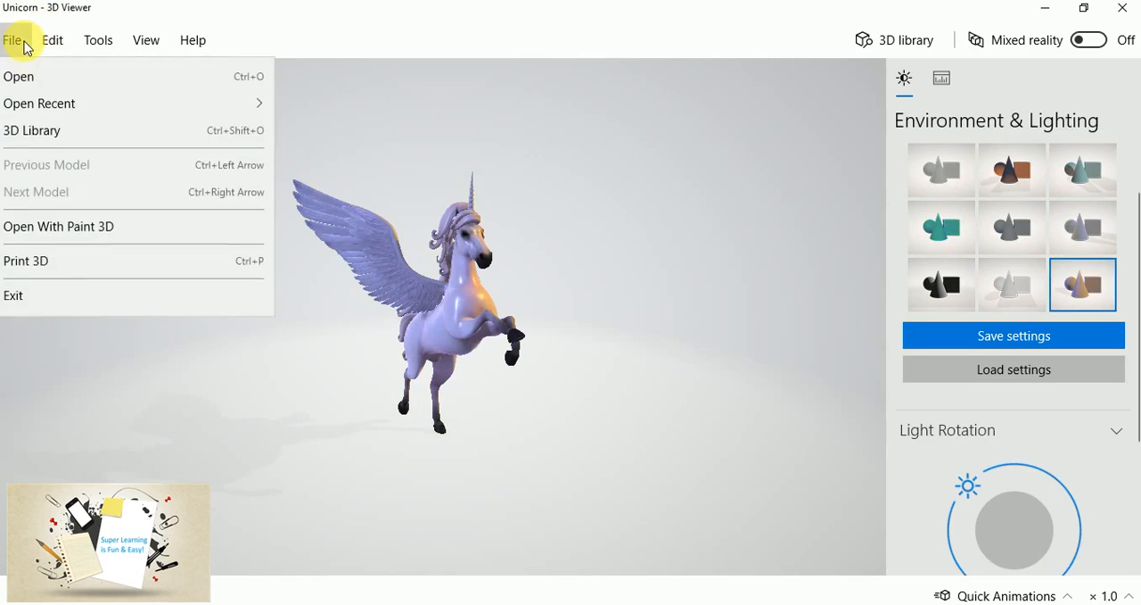
{"action": "mouse_move", "coordinate": [27, 265]}
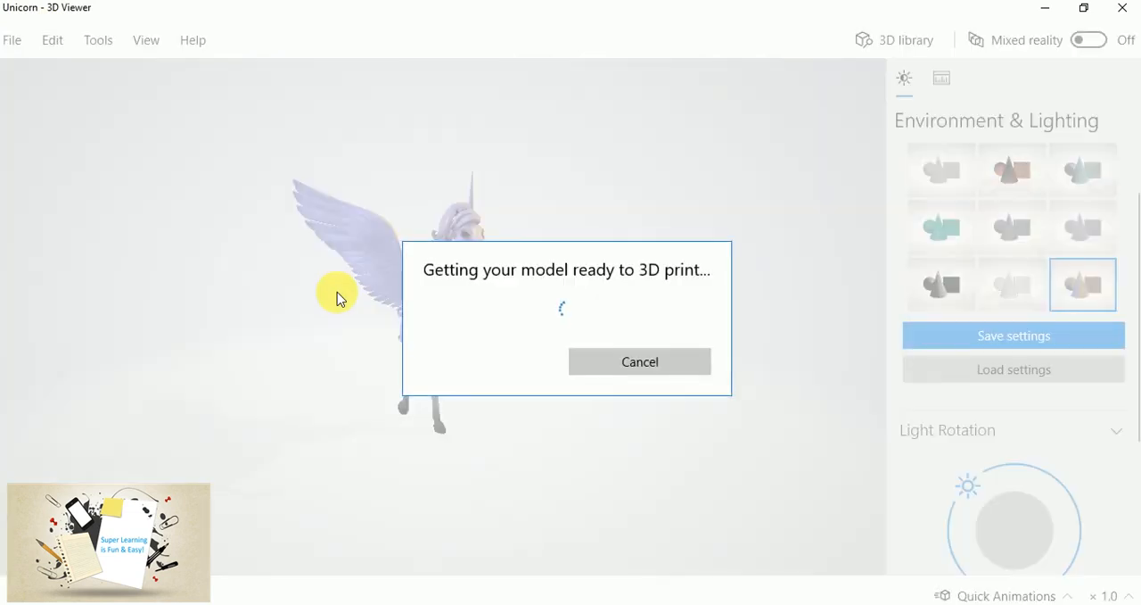
{"action": "mouse_move", "coordinate": [670, 287]}
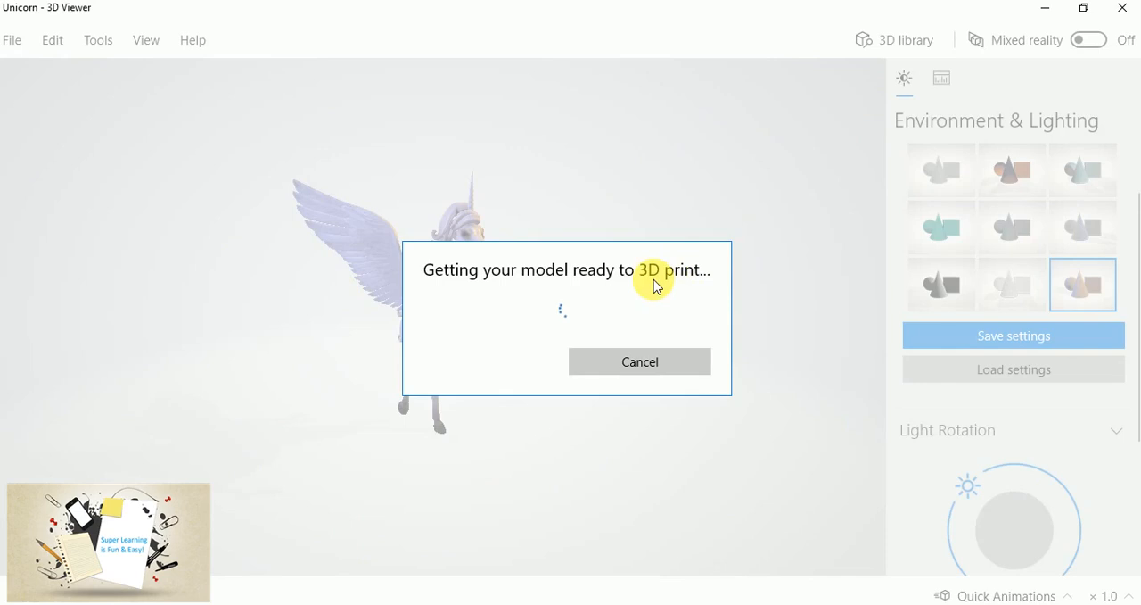
{"action": "mouse_move", "coordinate": [687, 291]}
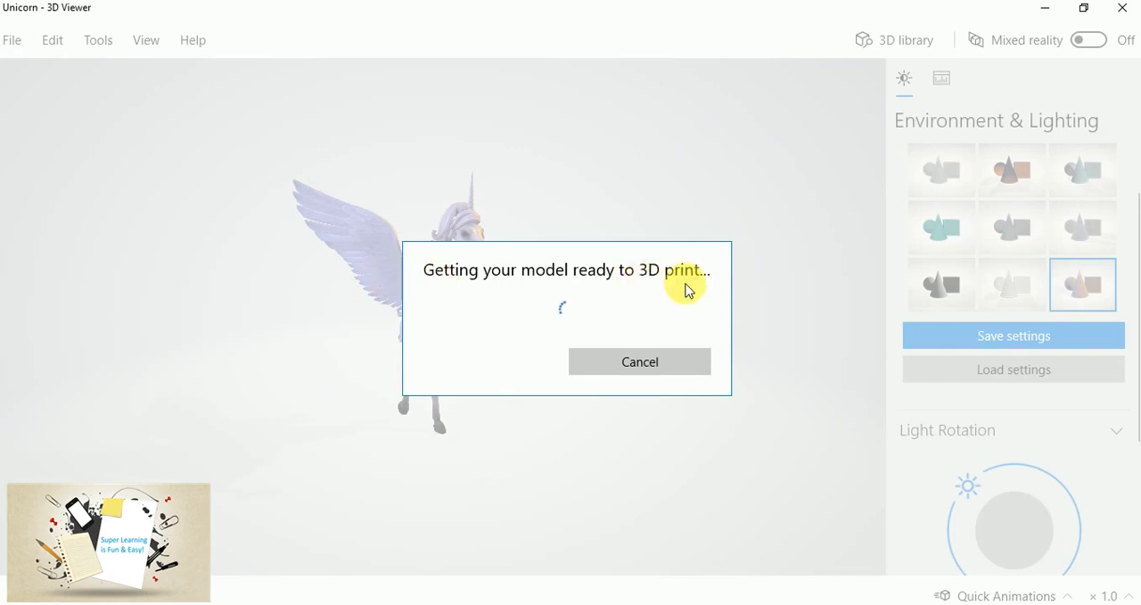
{"action": "mouse_move", "coordinate": [682, 288]}
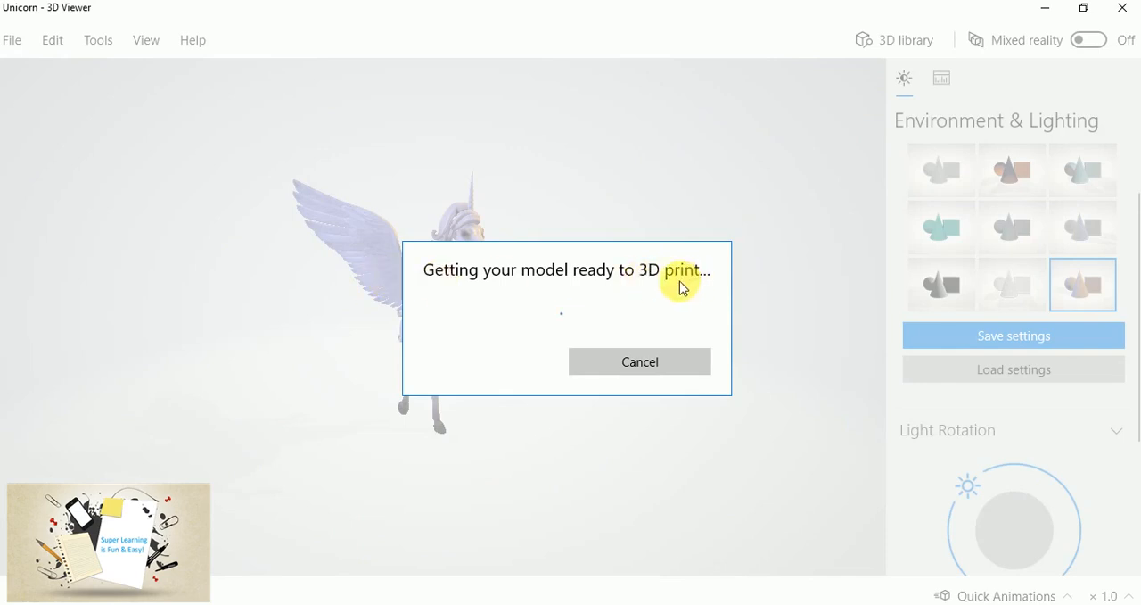